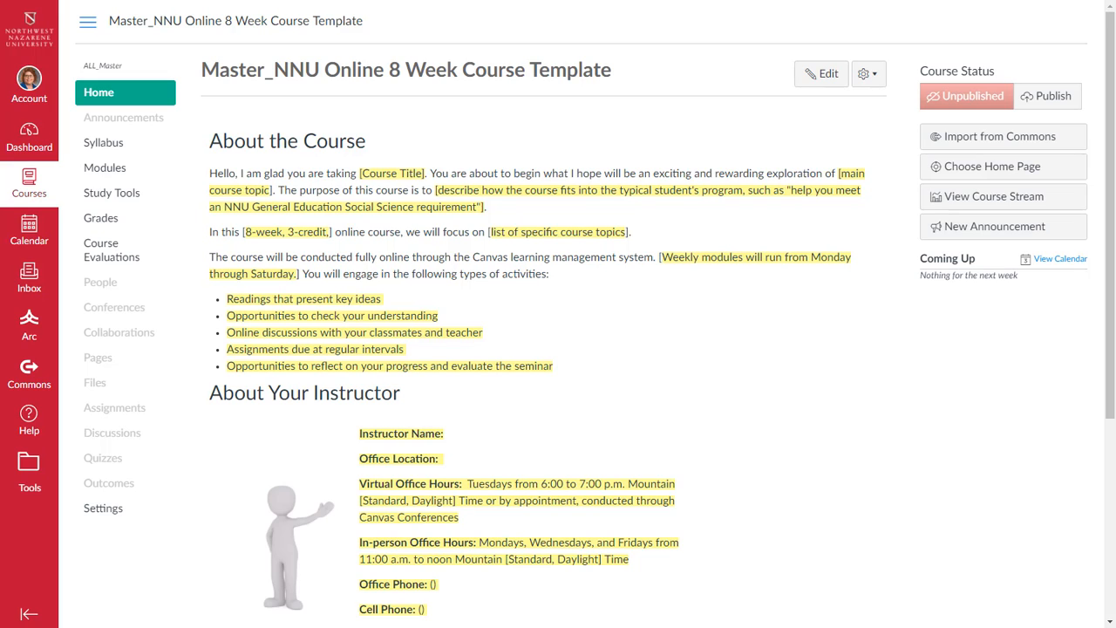
pyautogui.moveTo(1036, 409)
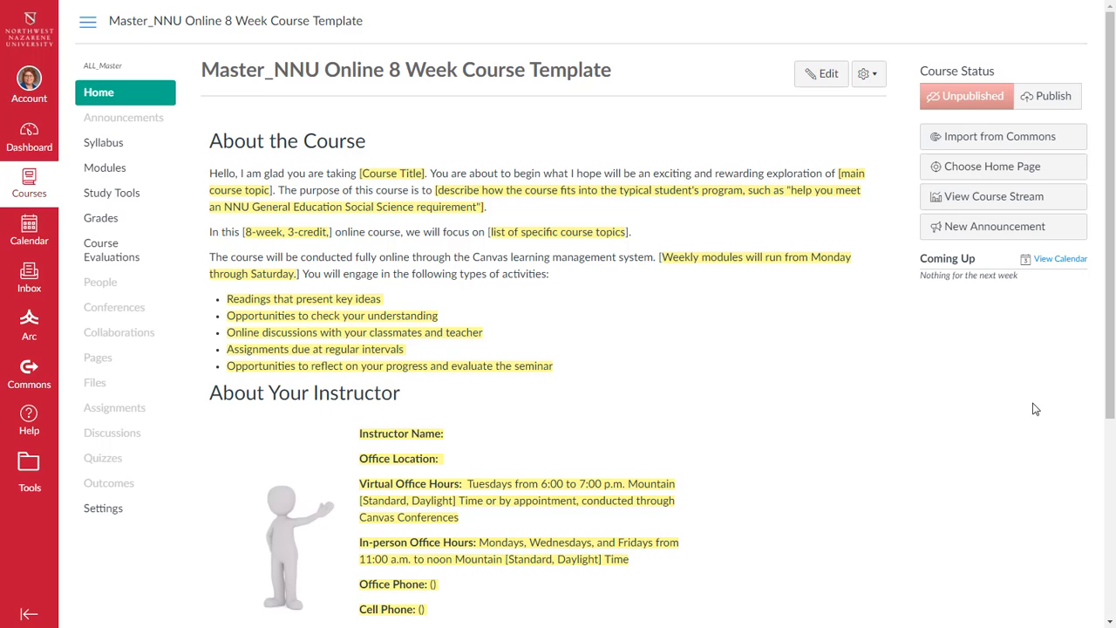
# Show the course Modules page and scroll through Module 0 and Course Resources
pyautogui.click(105, 167)
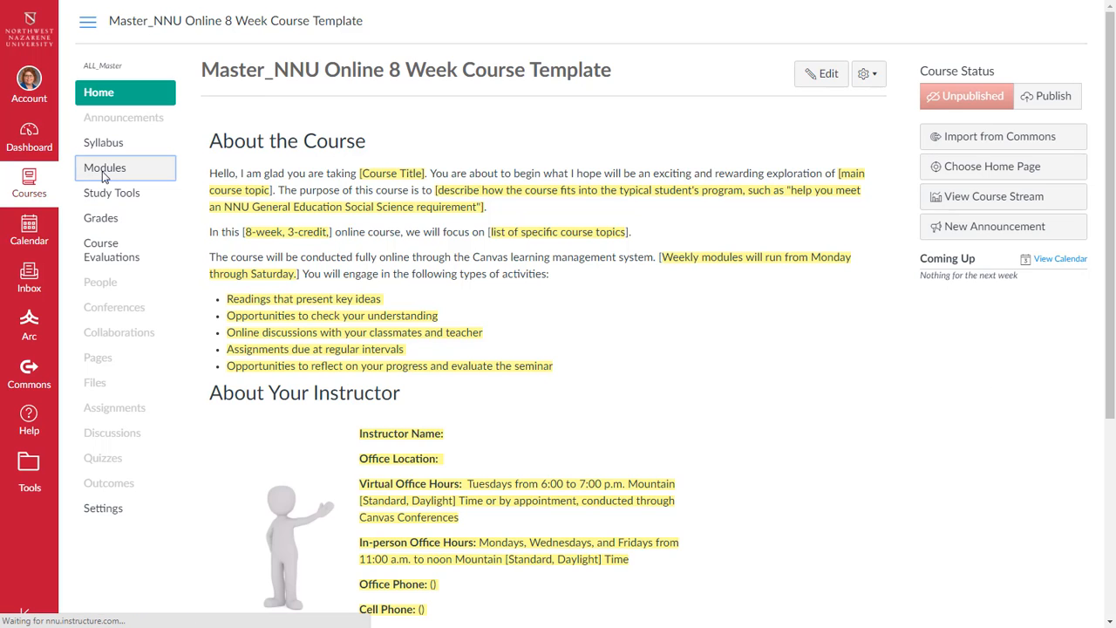
pyautogui.click(105, 167)
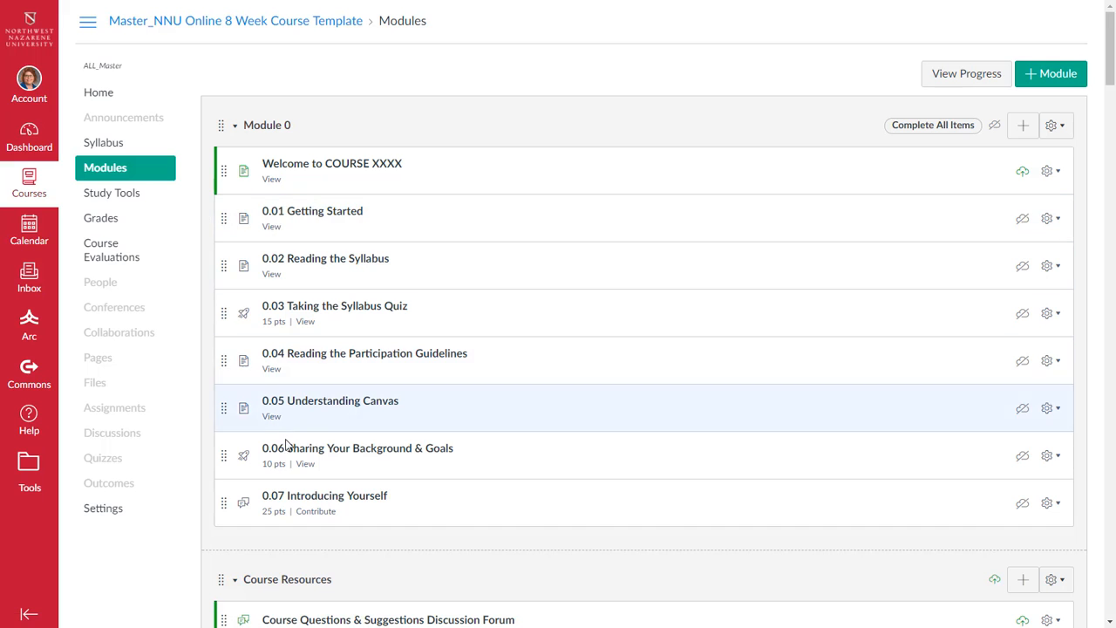
pyautogui.scroll(-3)
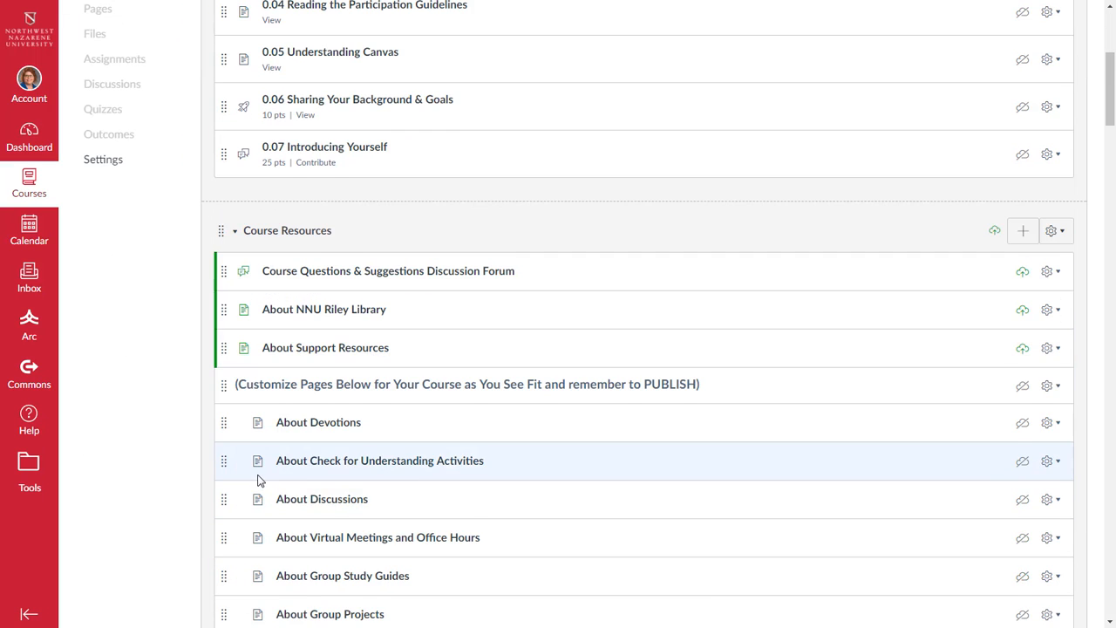
pyautogui.scroll(-3)
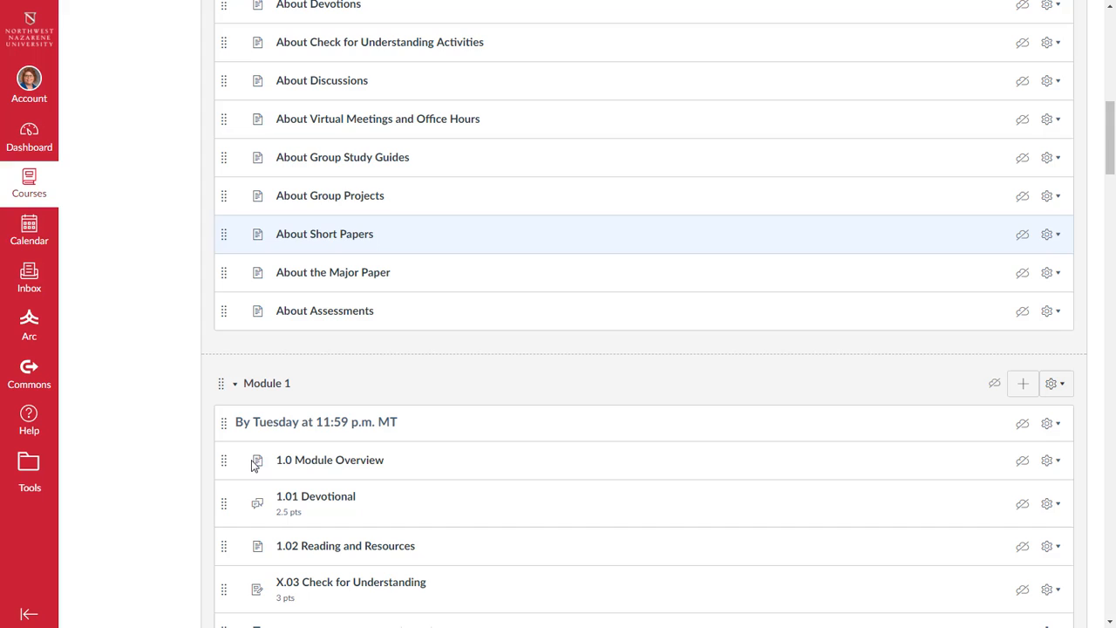
pyautogui.scroll(-3)
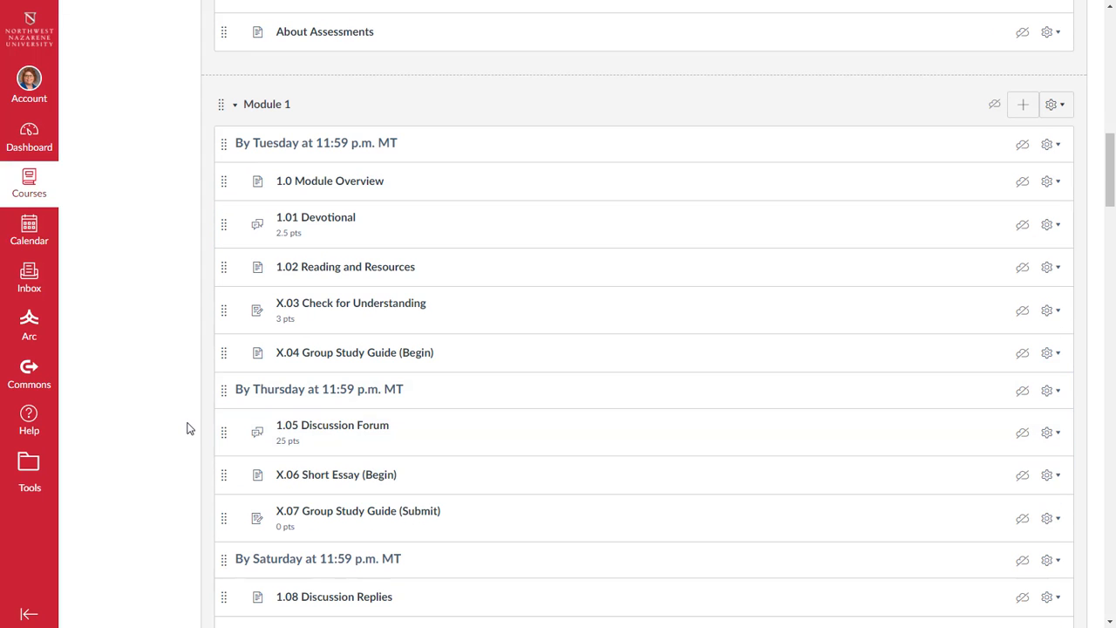
pyautogui.moveTo(179, 415)
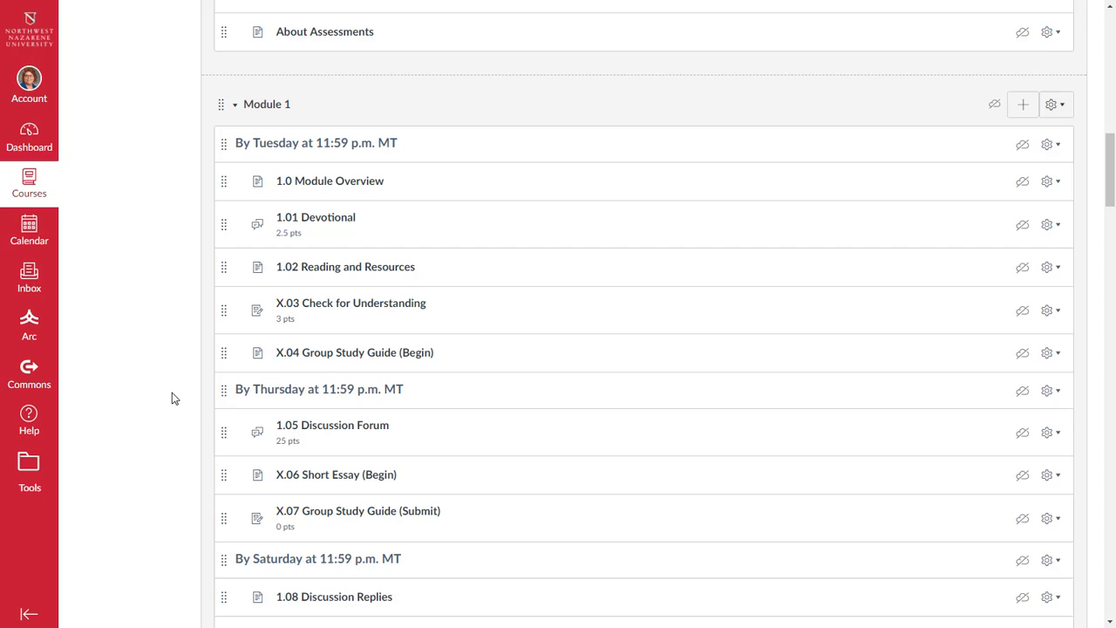
pyautogui.moveTo(181, 394)
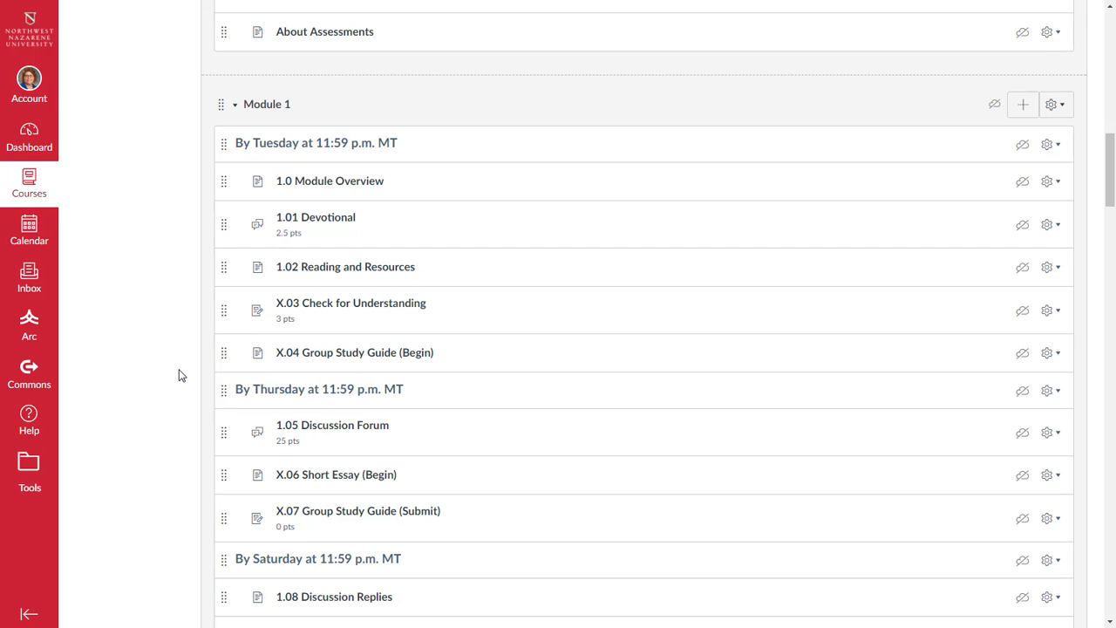
pyautogui.moveTo(160, 359)
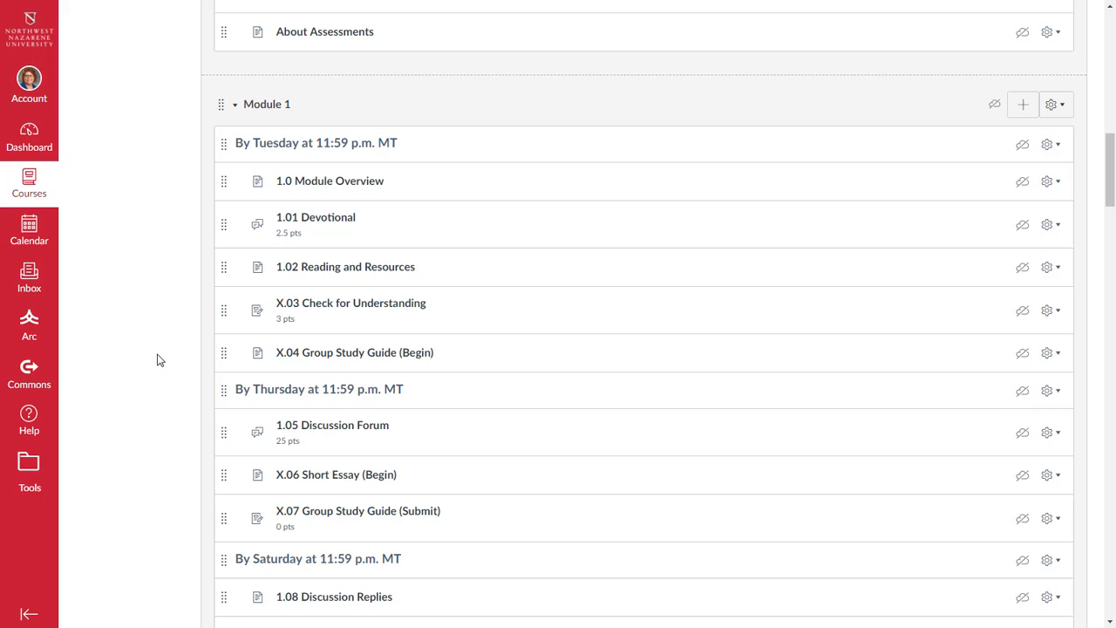
# Continue down through the Module 1 items, then return to the top of the list
pyautogui.scroll(-3)
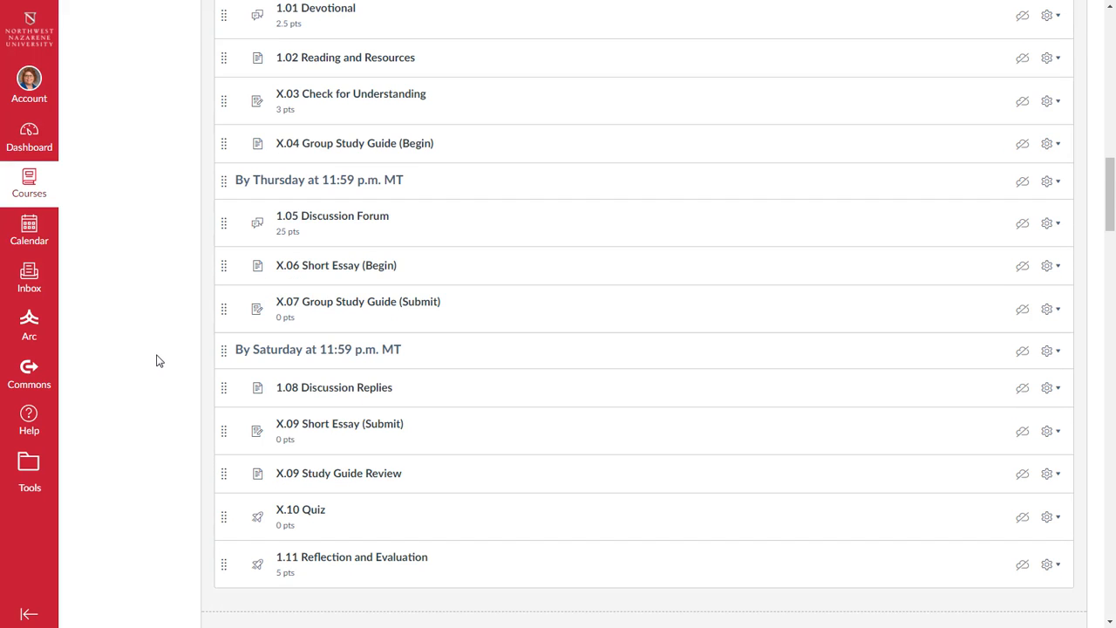
pyautogui.scroll(-3)
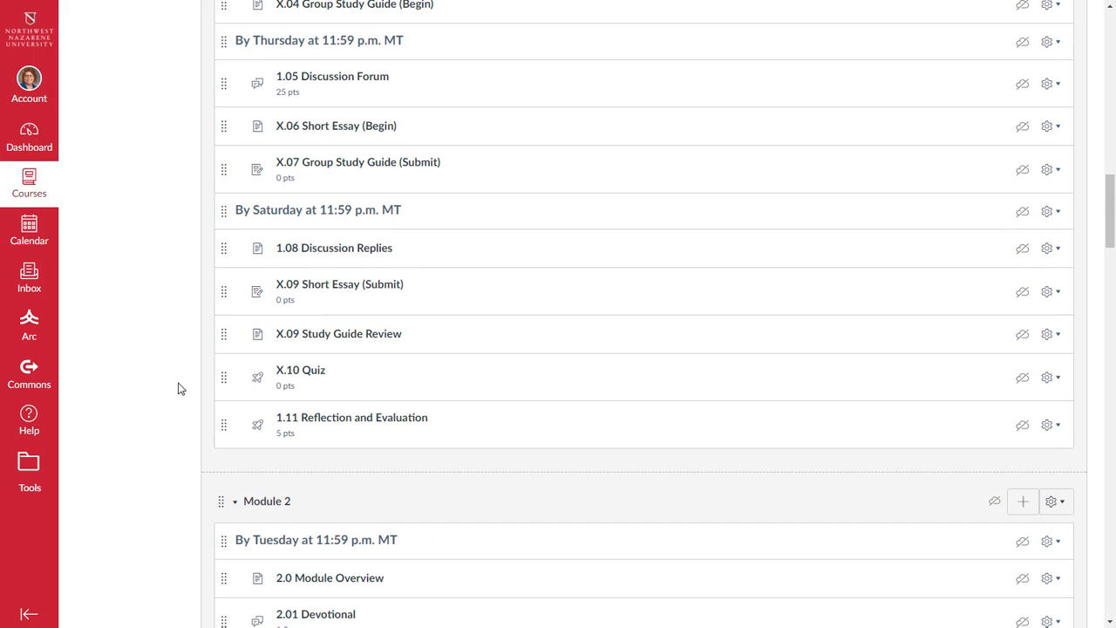
pyautogui.moveTo(352, 417)
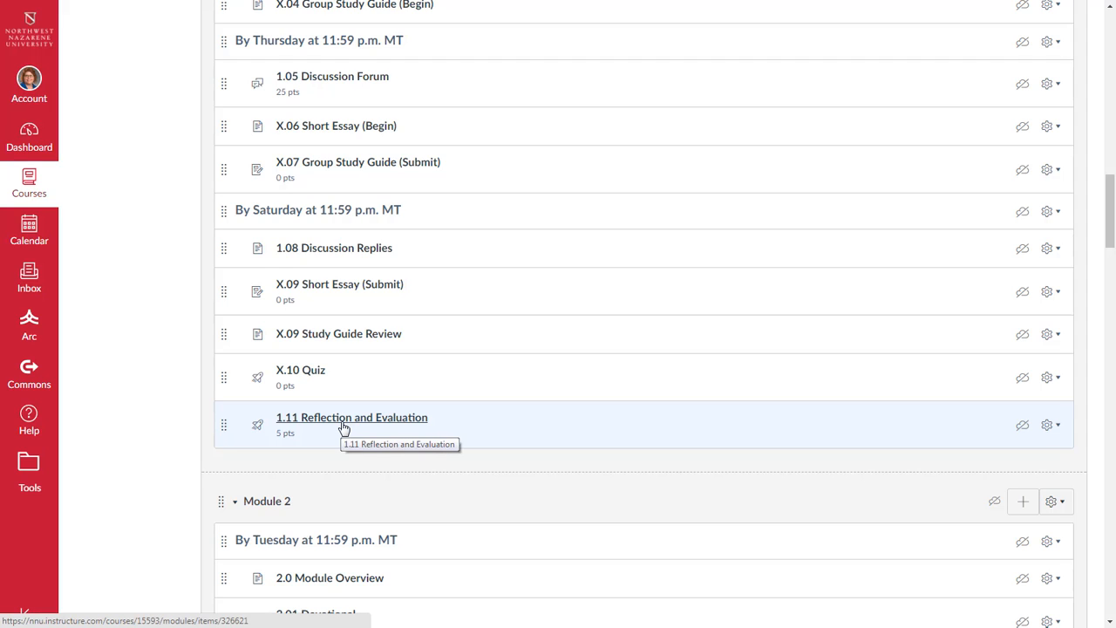
pyautogui.moveTo(336, 426)
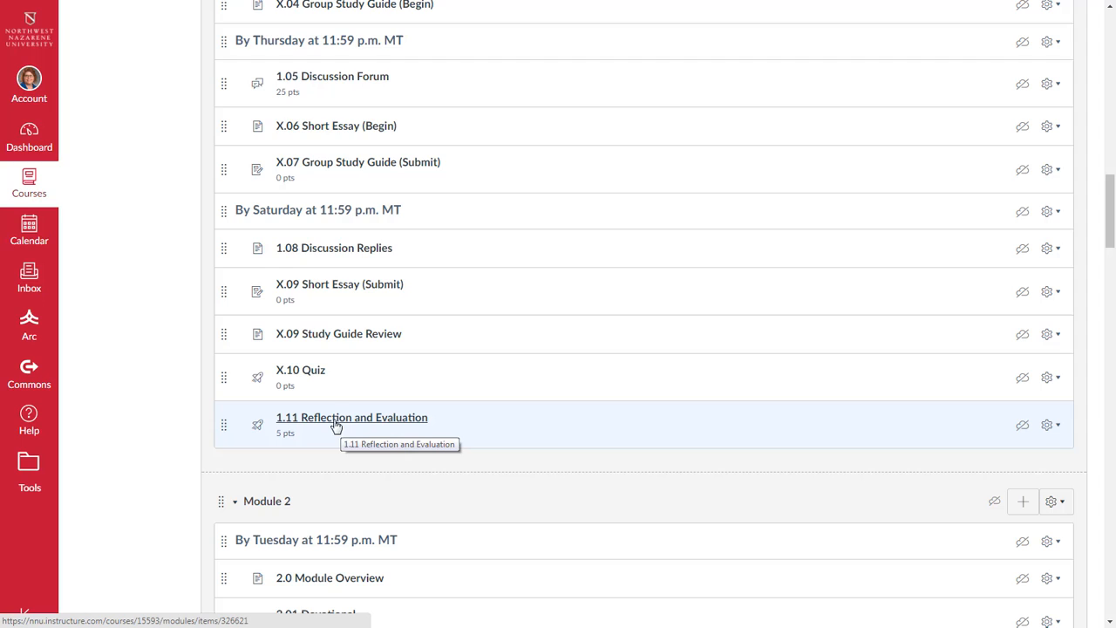
pyautogui.moveTo(174, 401)
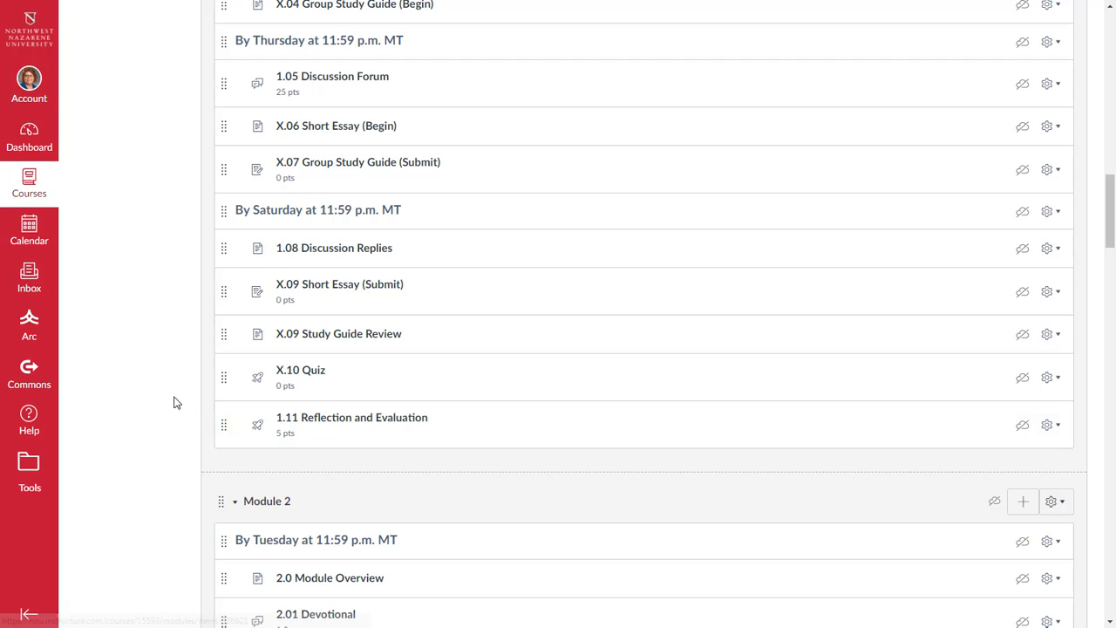
pyautogui.moveTo(148, 377)
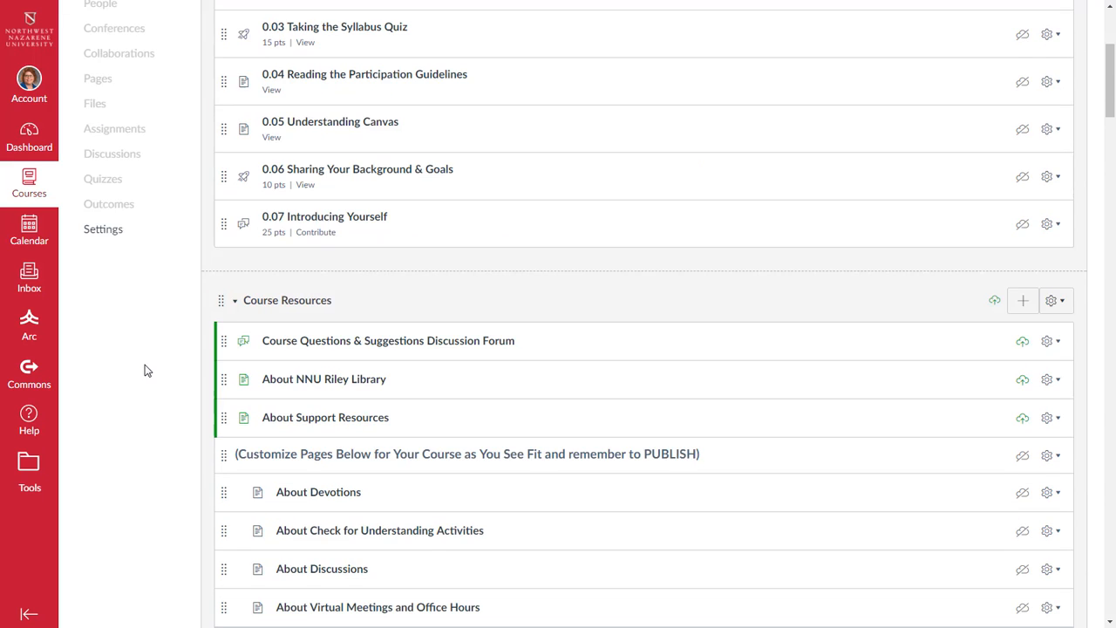
pyautogui.scroll(3)
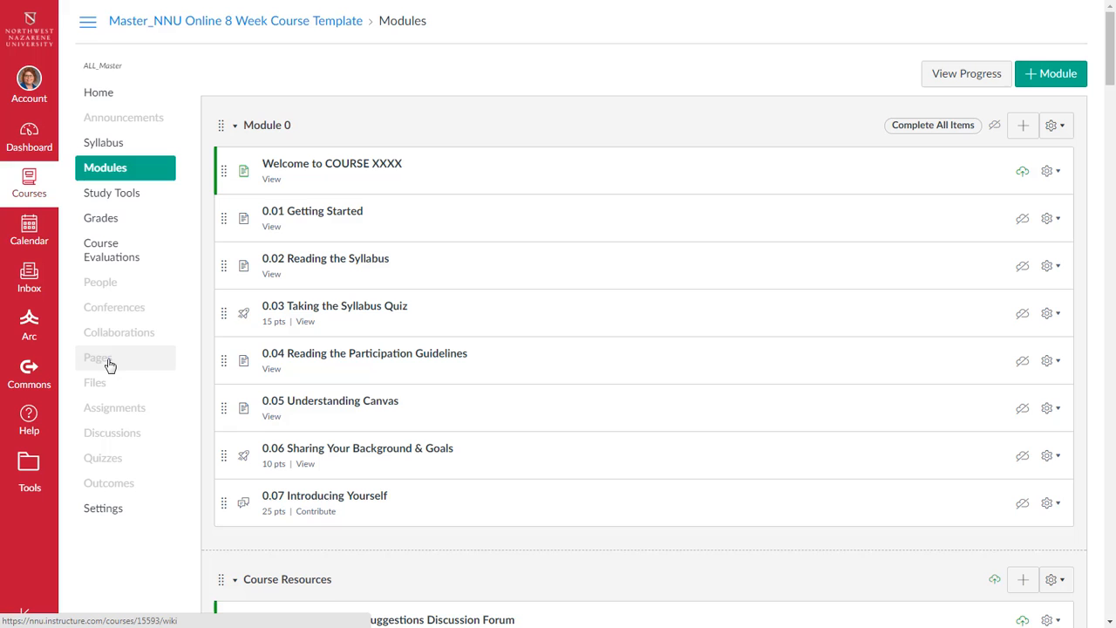
# View all pages of the template course, scrolling through the module and About pages
pyautogui.click(98, 358)
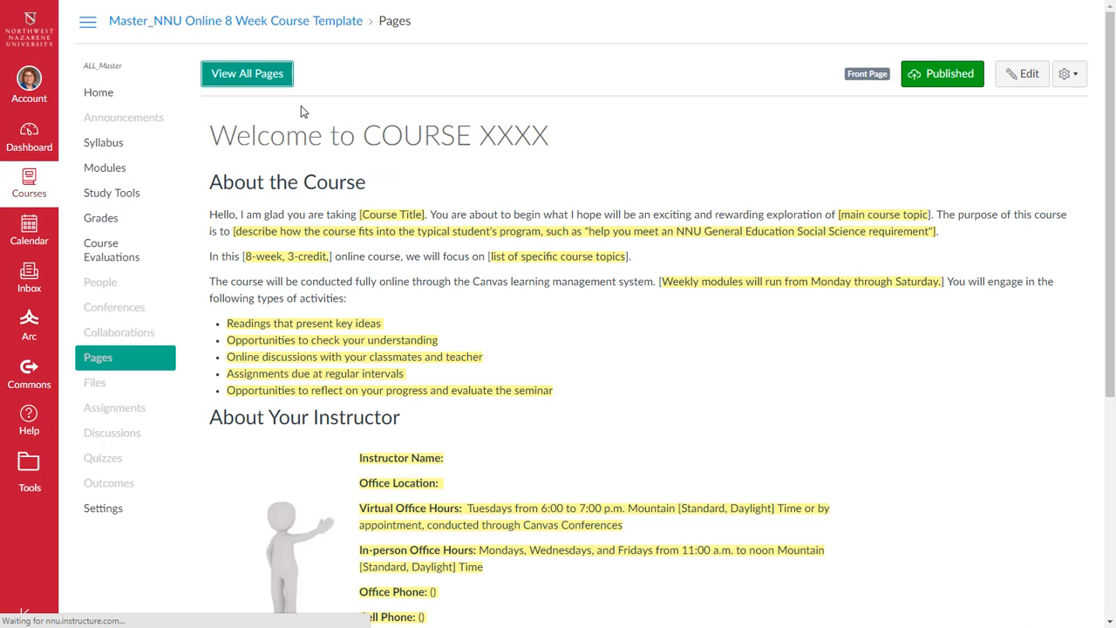
pyautogui.click(248, 73)
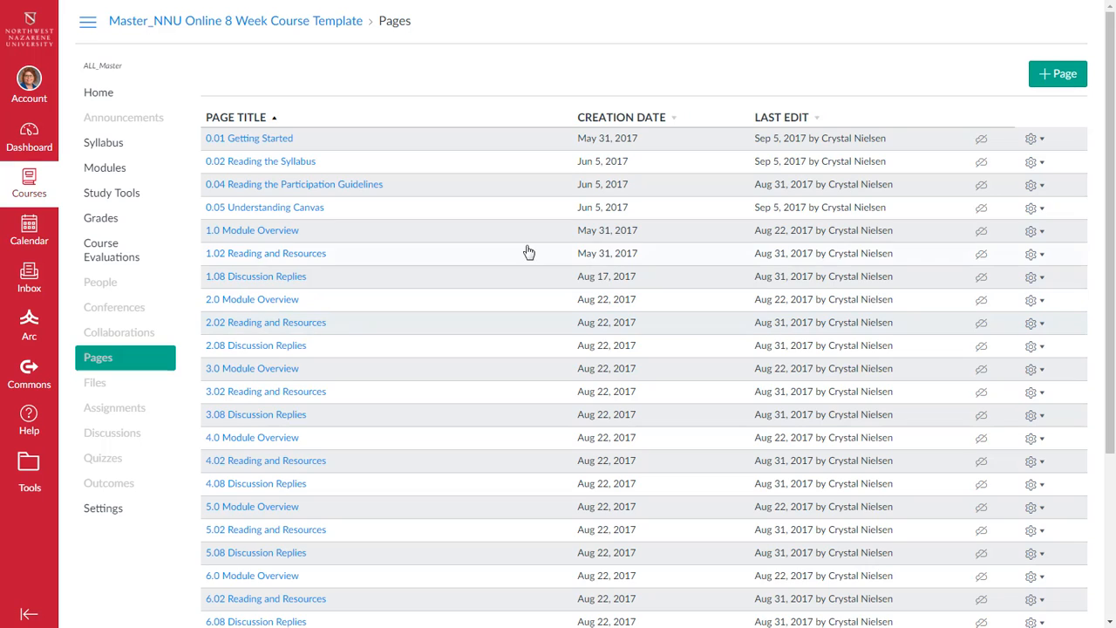
pyautogui.moveTo(293, 356)
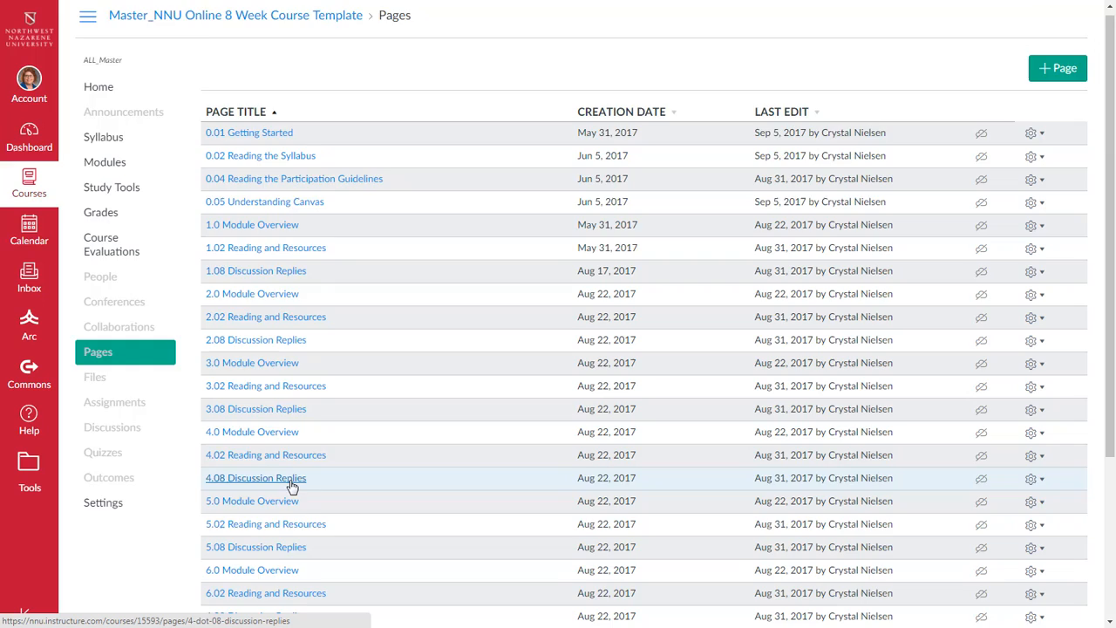
pyautogui.scroll(-3)
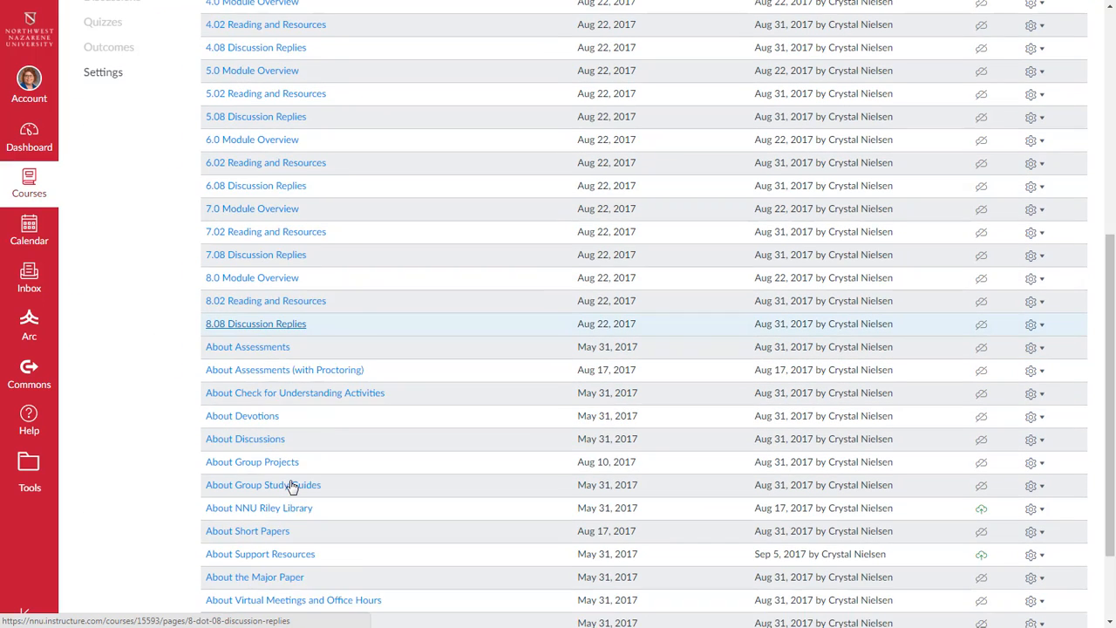
pyautogui.scroll(3)
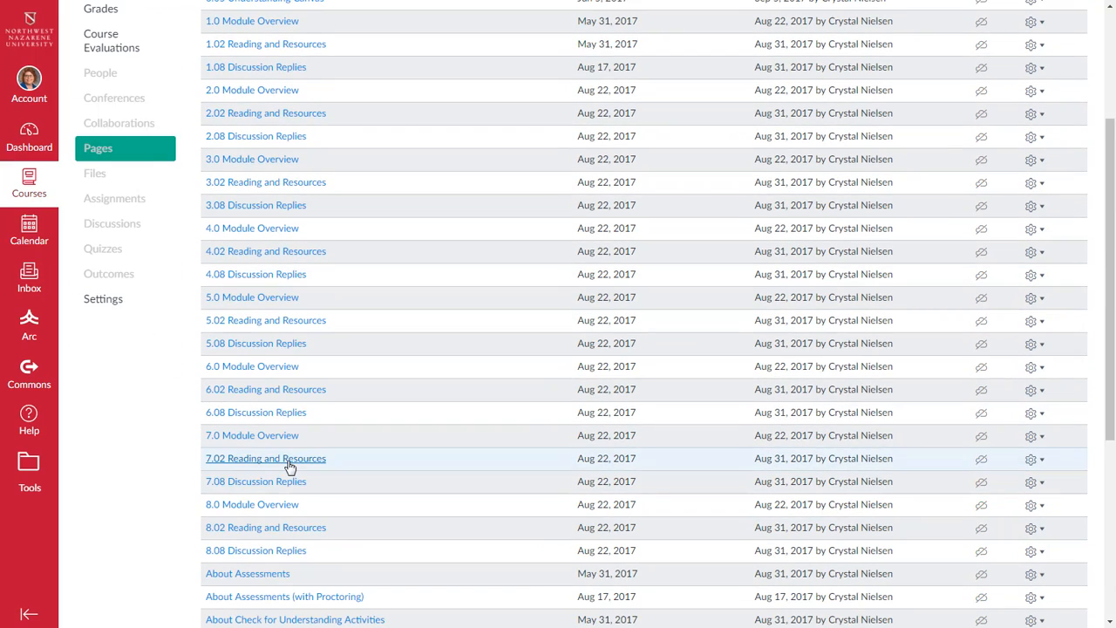
pyautogui.scroll(3)
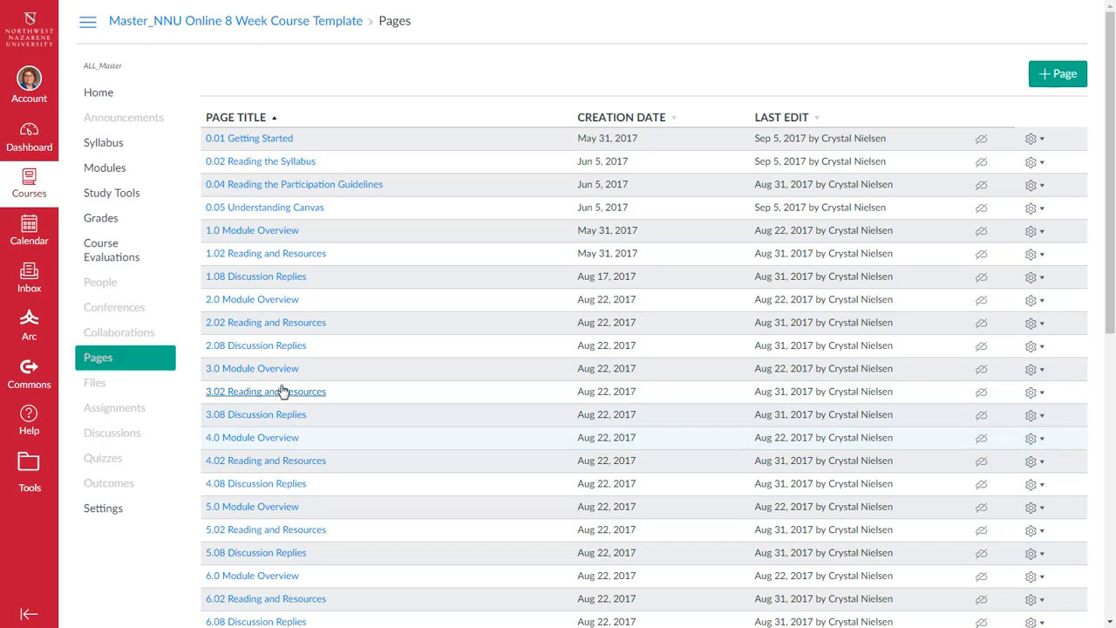
pyautogui.moveTo(101, 218)
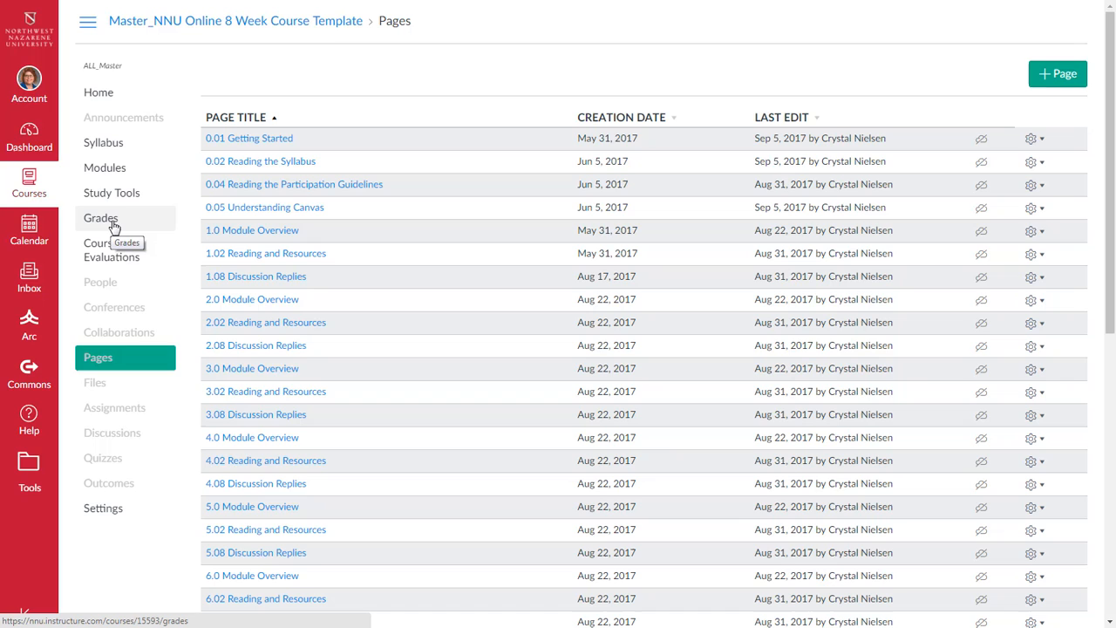
pyautogui.moveTo(122, 223)
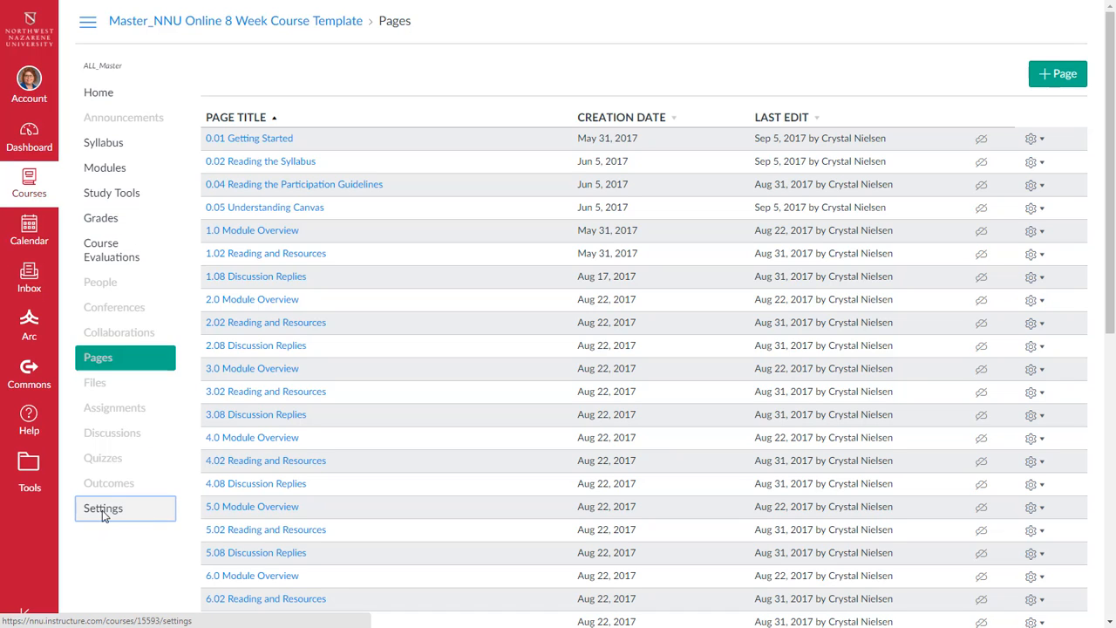
# Show the template's Course Details settings with name, code, time zone and storage
pyautogui.click(103, 508)
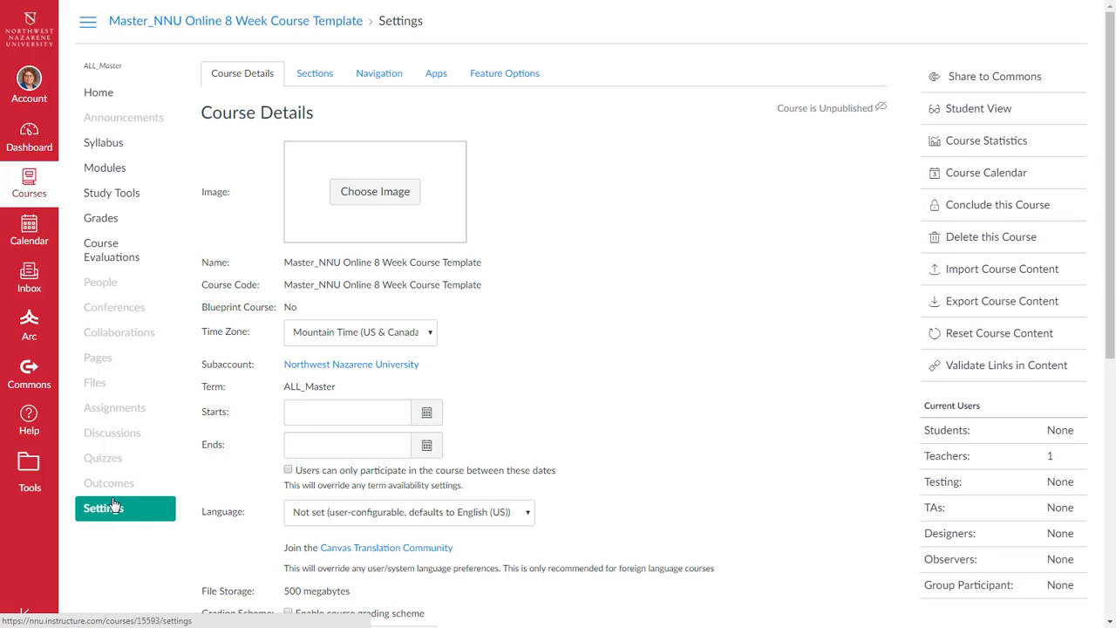
pyautogui.moveTo(534, 155)
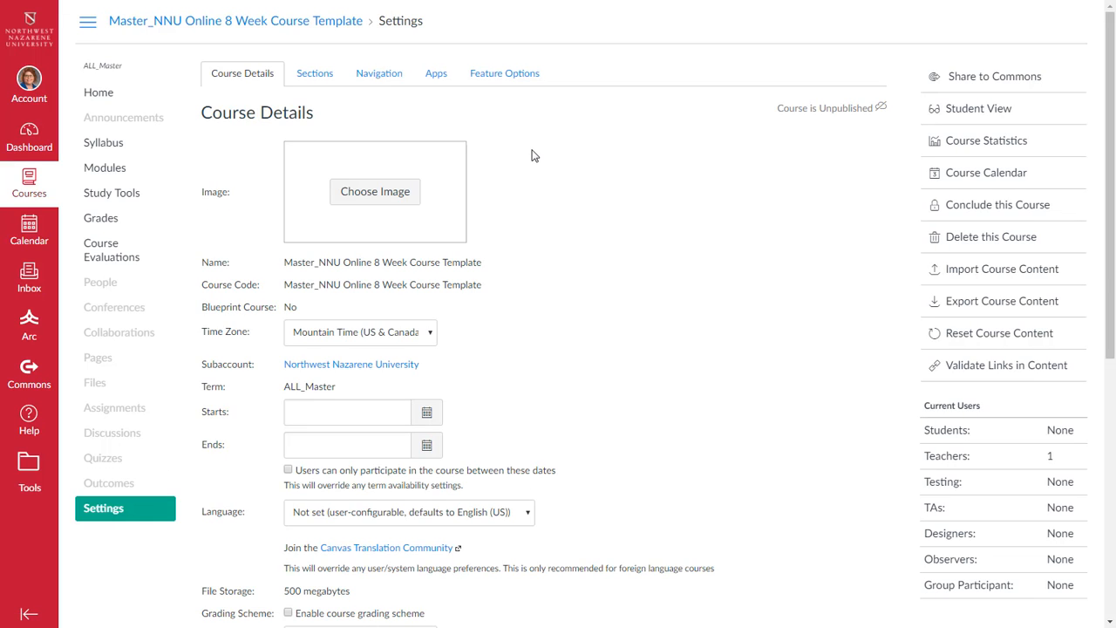
pyautogui.moveTo(376, 192)
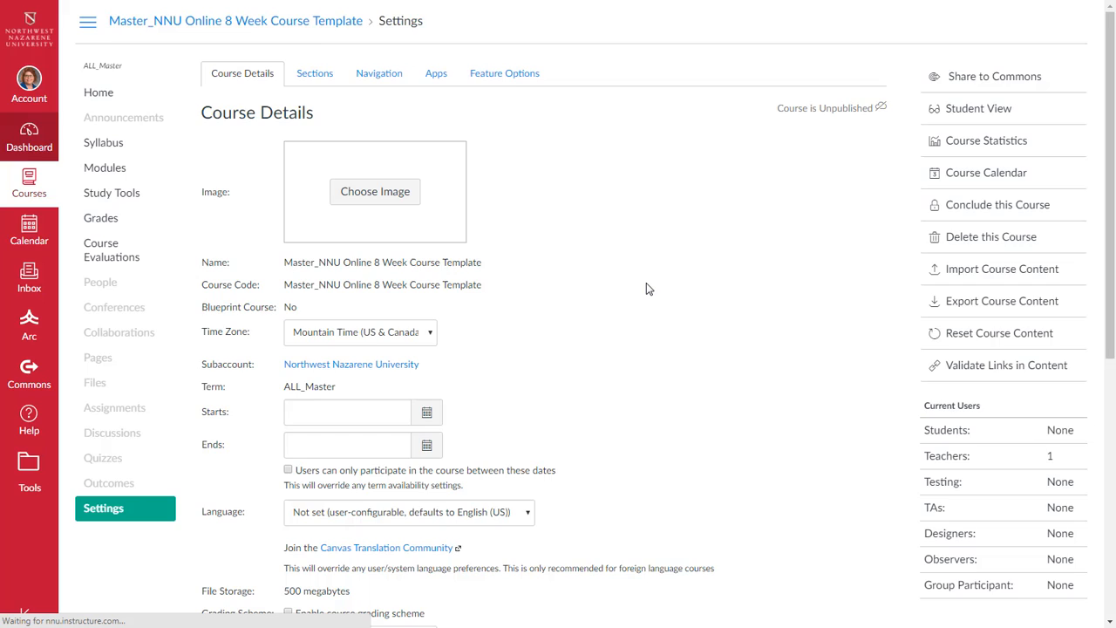
pyautogui.click(28, 136)
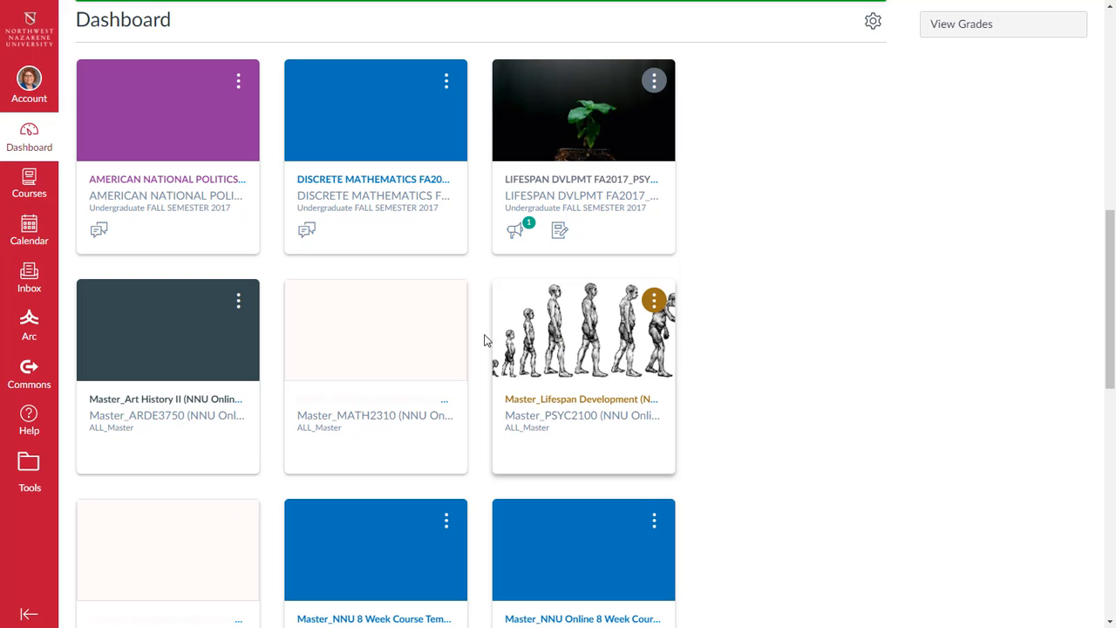
pyautogui.scroll(-3)
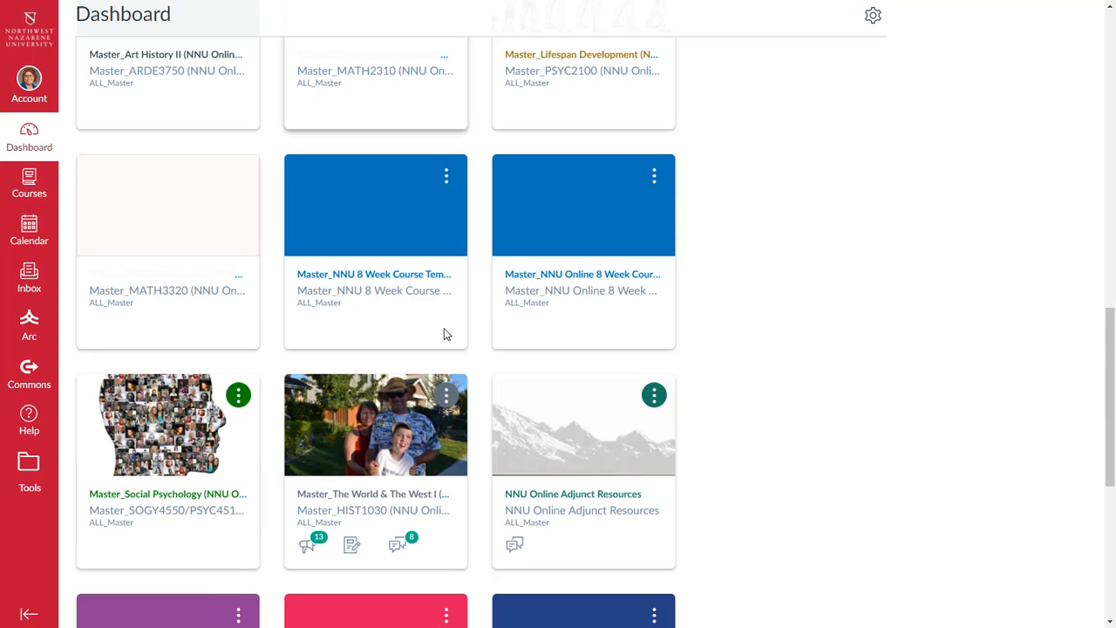
pyautogui.scroll(-3)
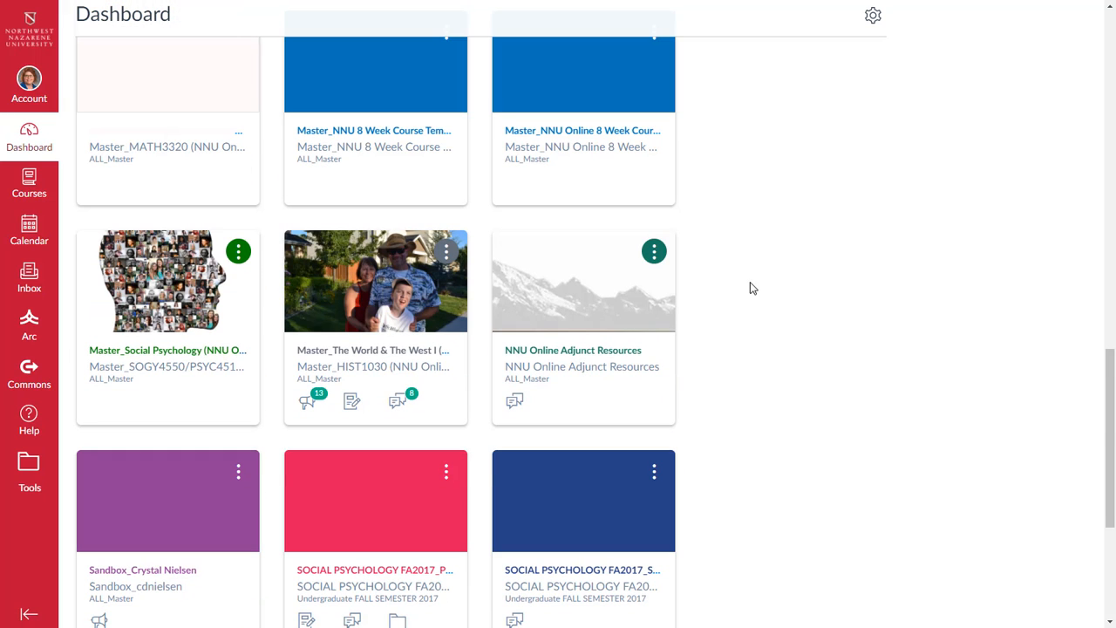
pyautogui.moveTo(799, 219)
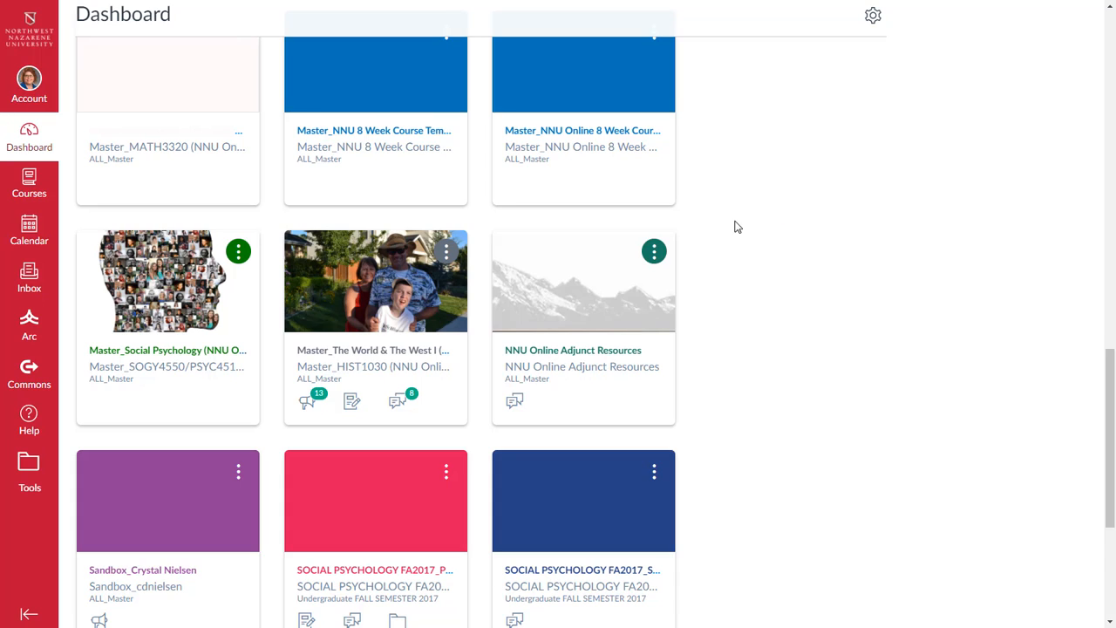
pyautogui.moveTo(739, 258)
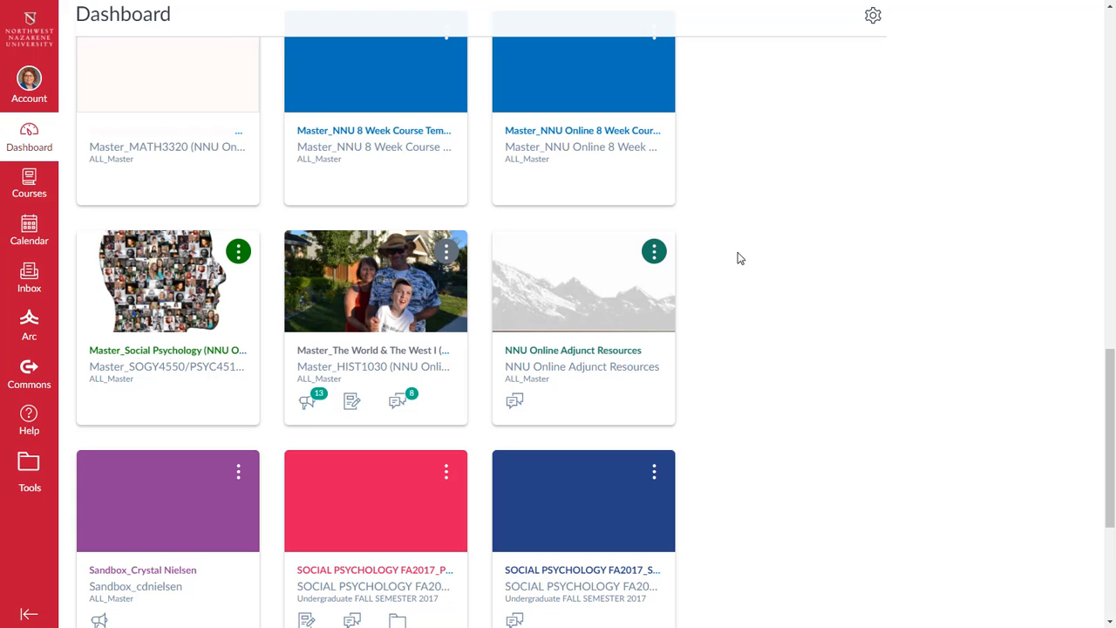
pyautogui.scroll(3)
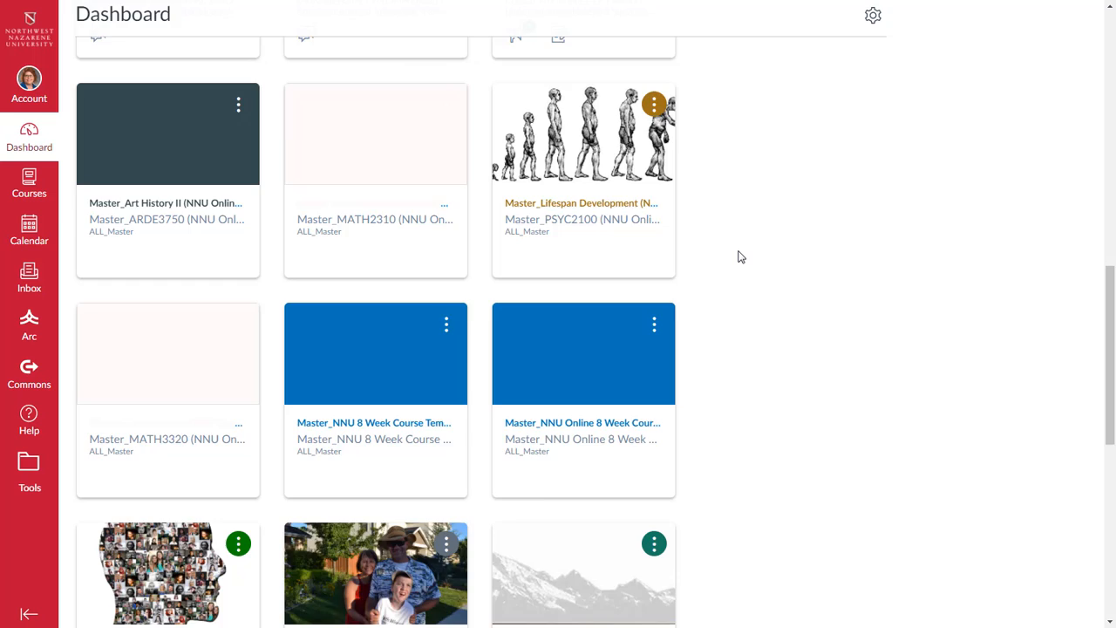
pyautogui.scroll(3)
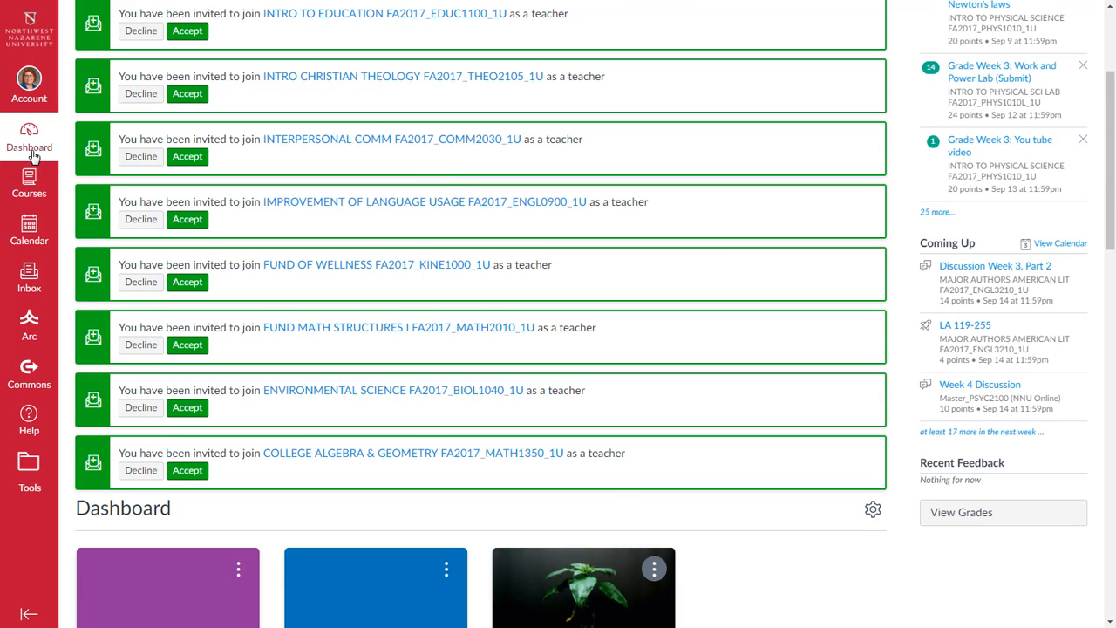
pyautogui.click(28, 183)
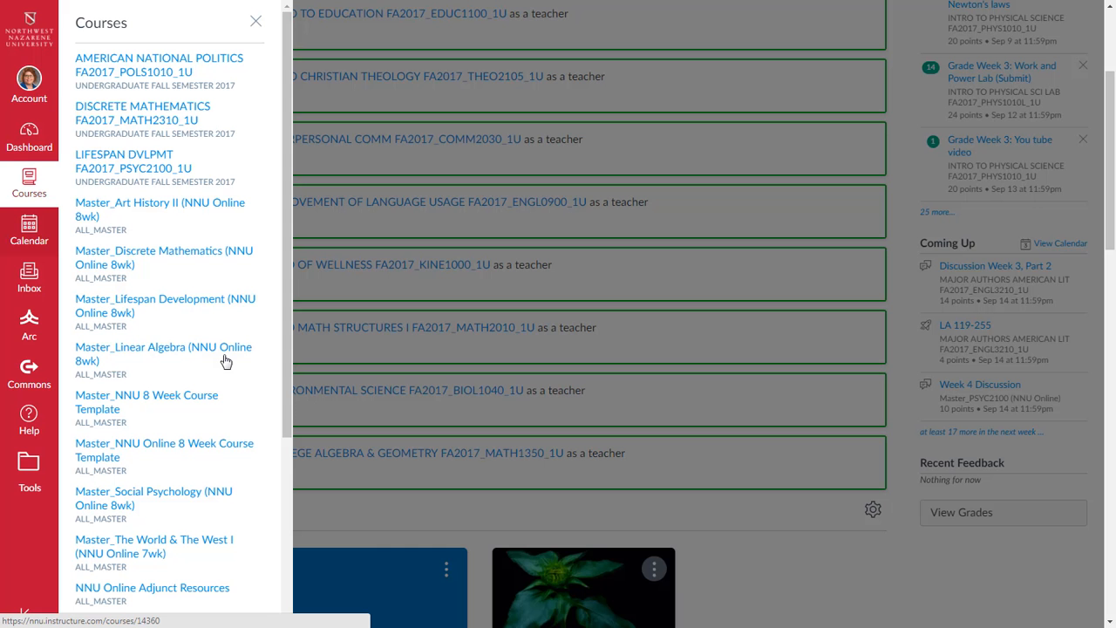
pyautogui.click(164, 450)
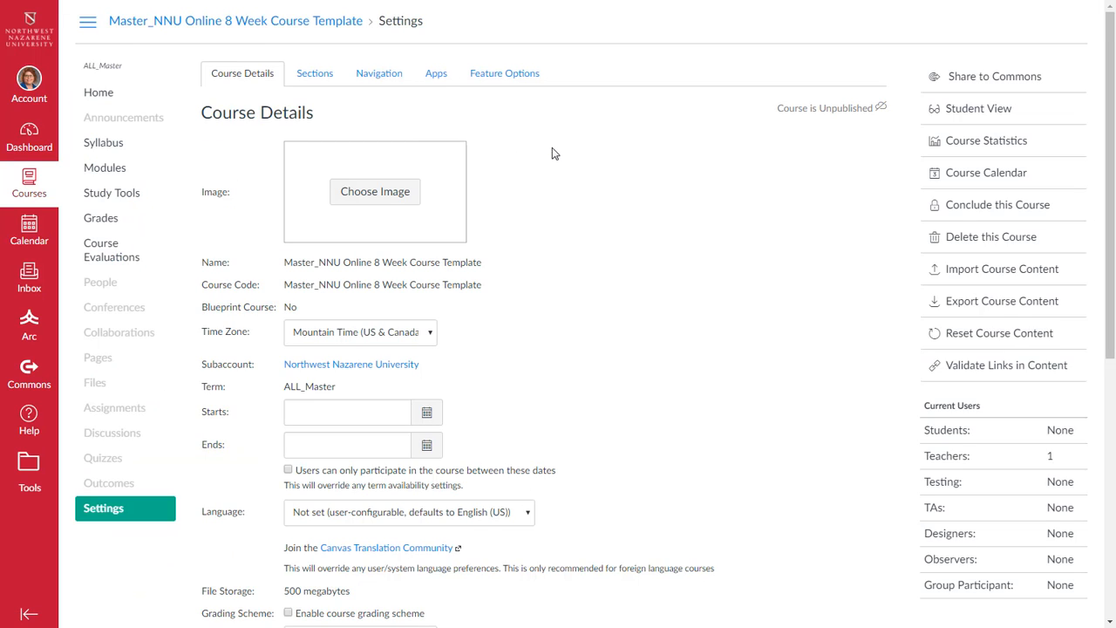
pyautogui.click(381, 73)
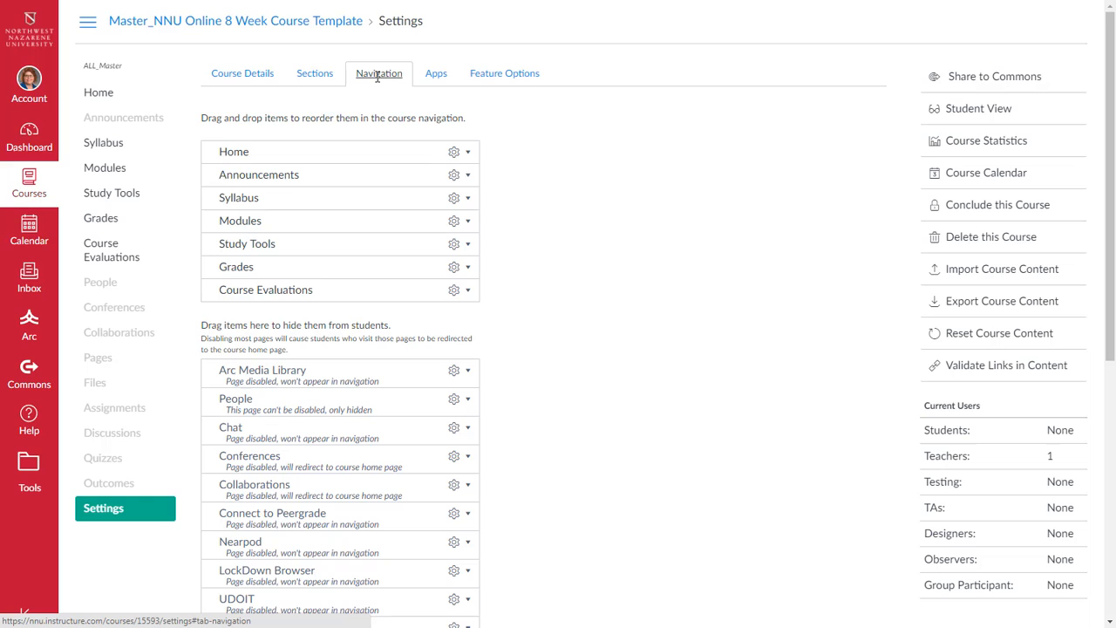
pyautogui.moveTo(565, 223)
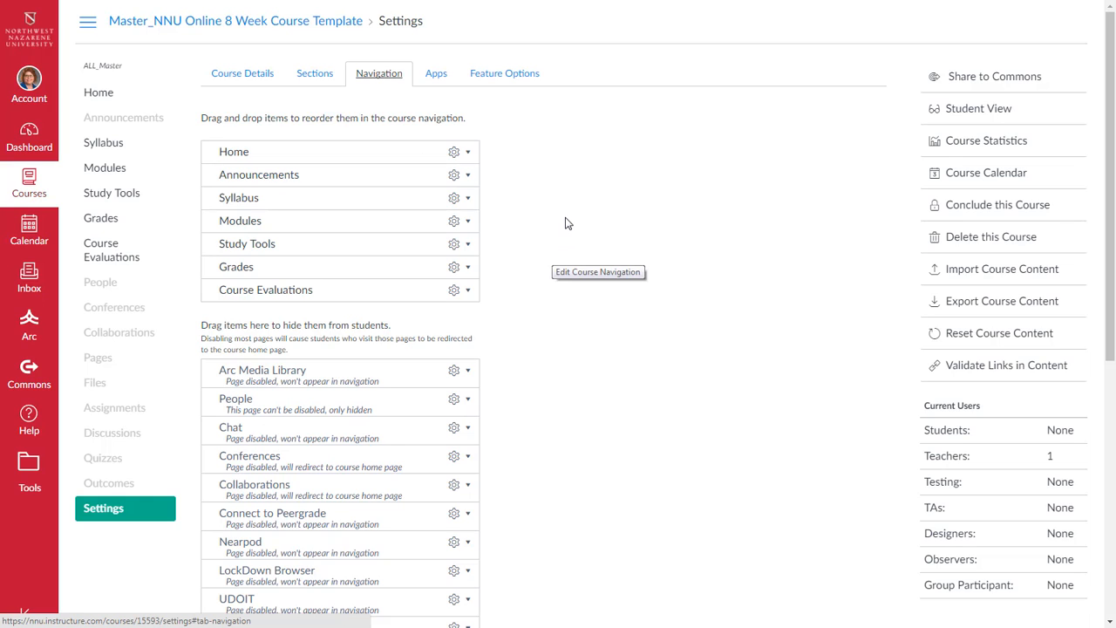
pyautogui.moveTo(574, 209)
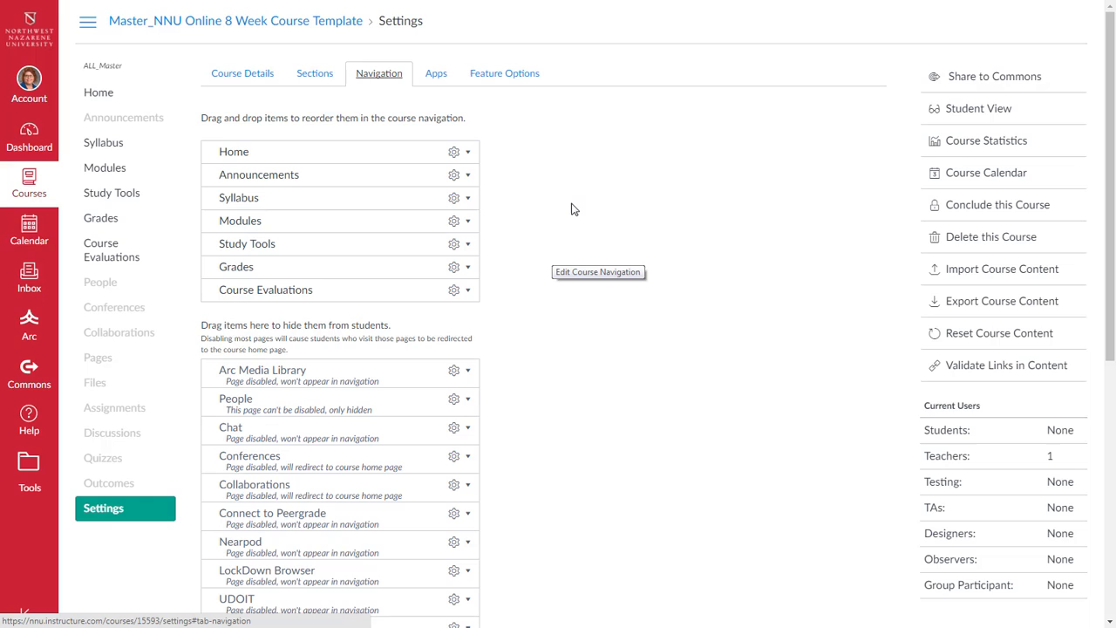
pyautogui.moveTo(565, 220)
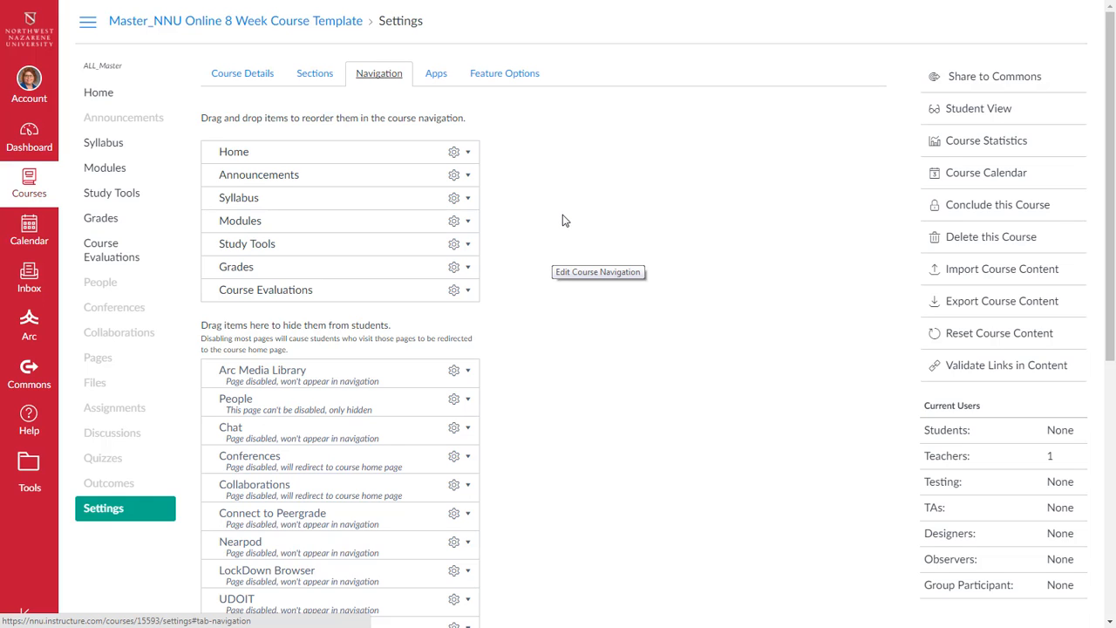
pyautogui.moveTo(549, 214)
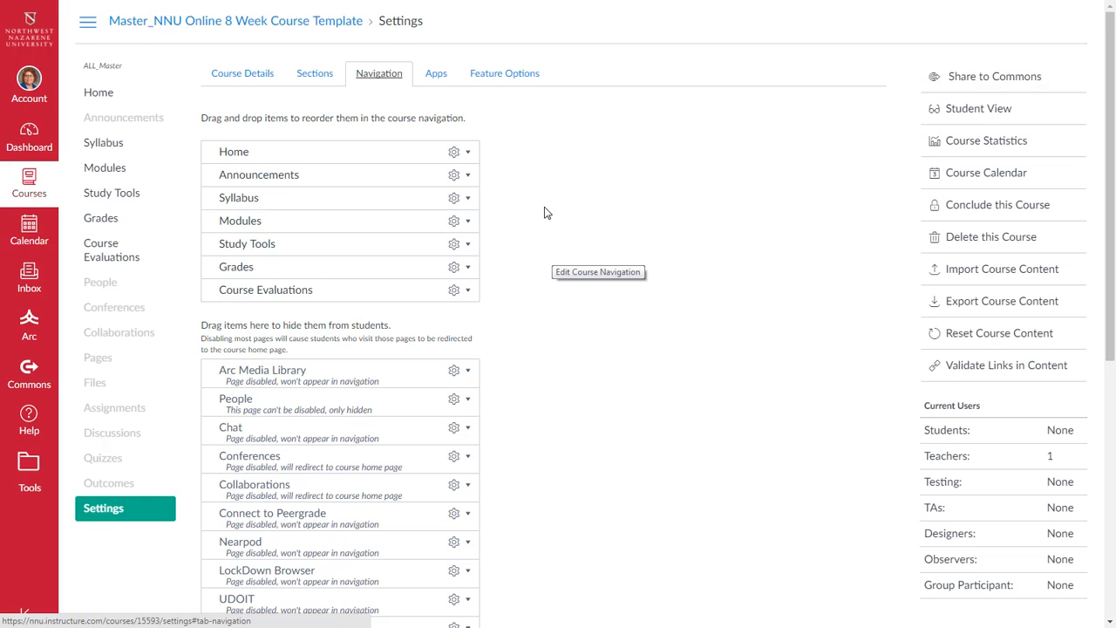
pyautogui.moveTo(534, 209)
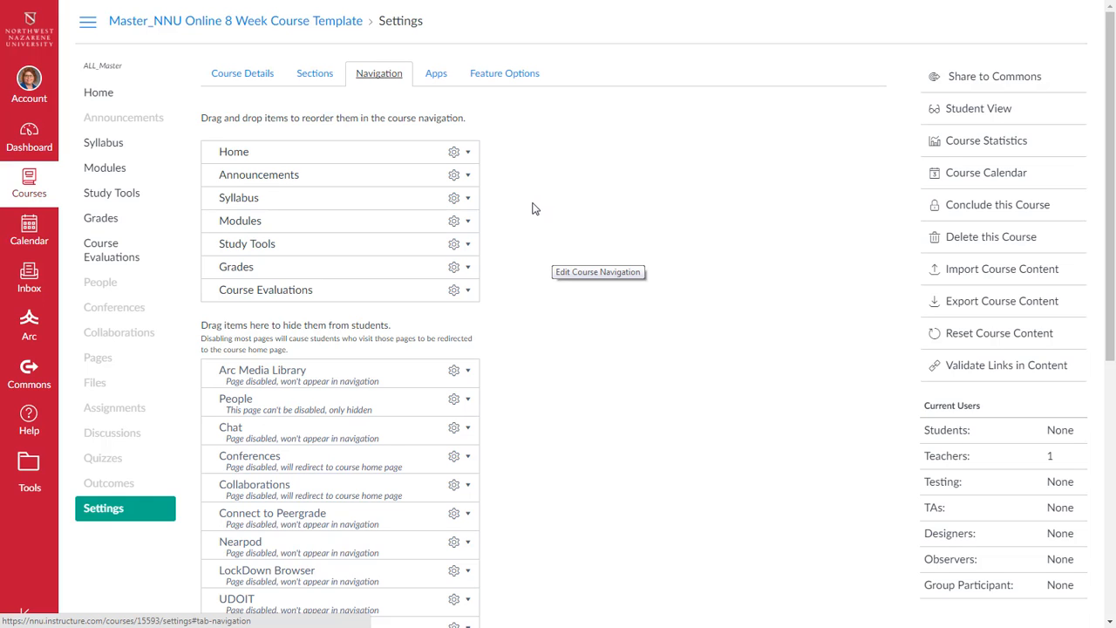
pyautogui.moveTo(530, 209)
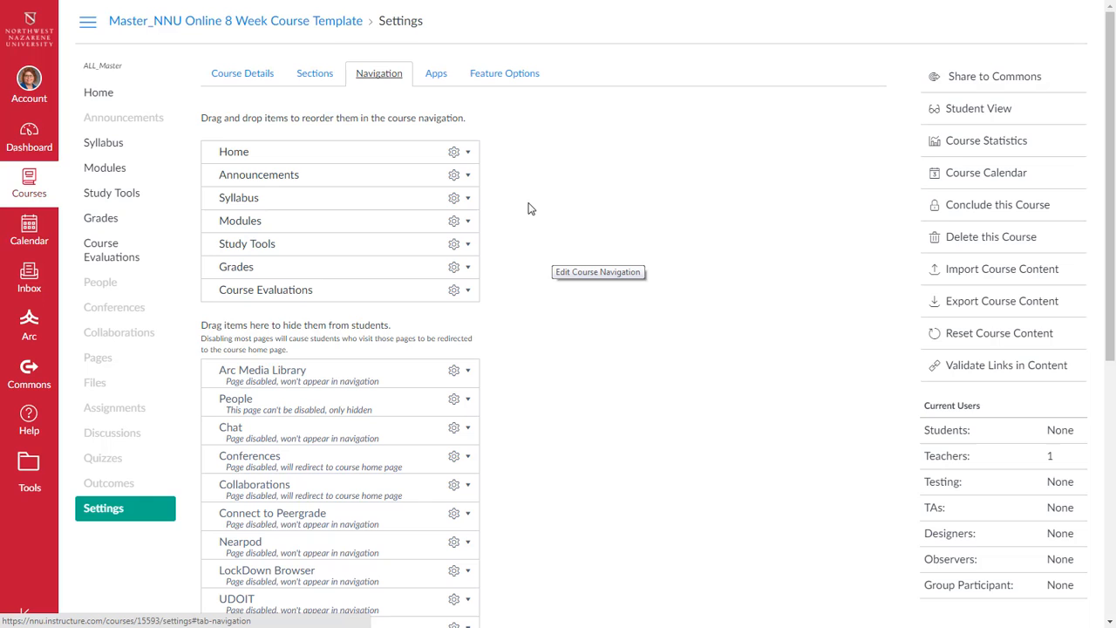
pyautogui.moveTo(321, 178)
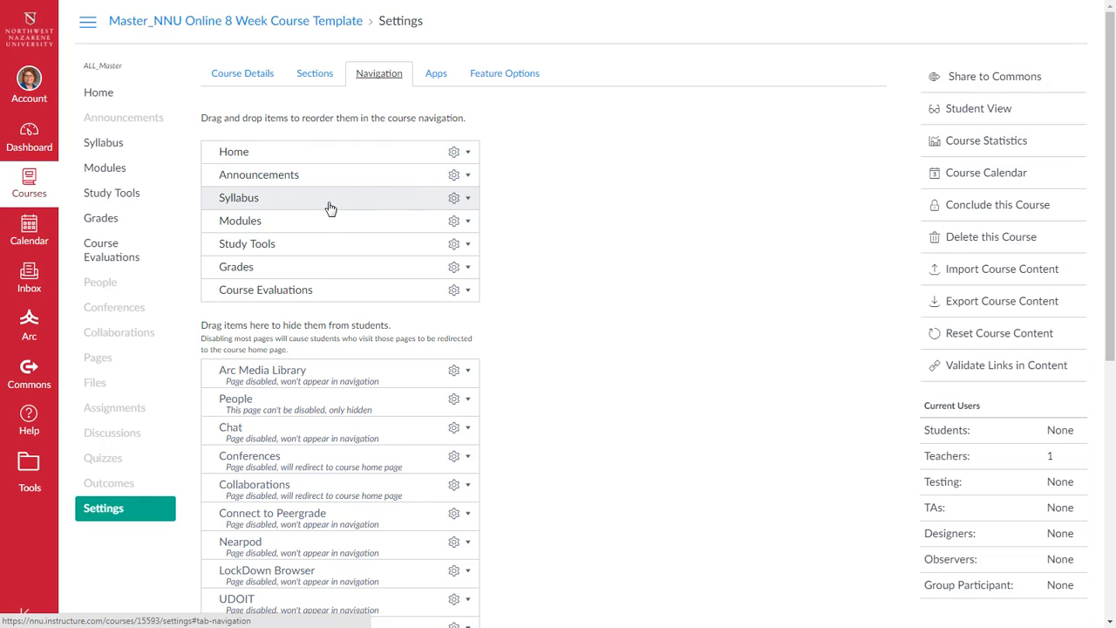
pyautogui.moveTo(312, 254)
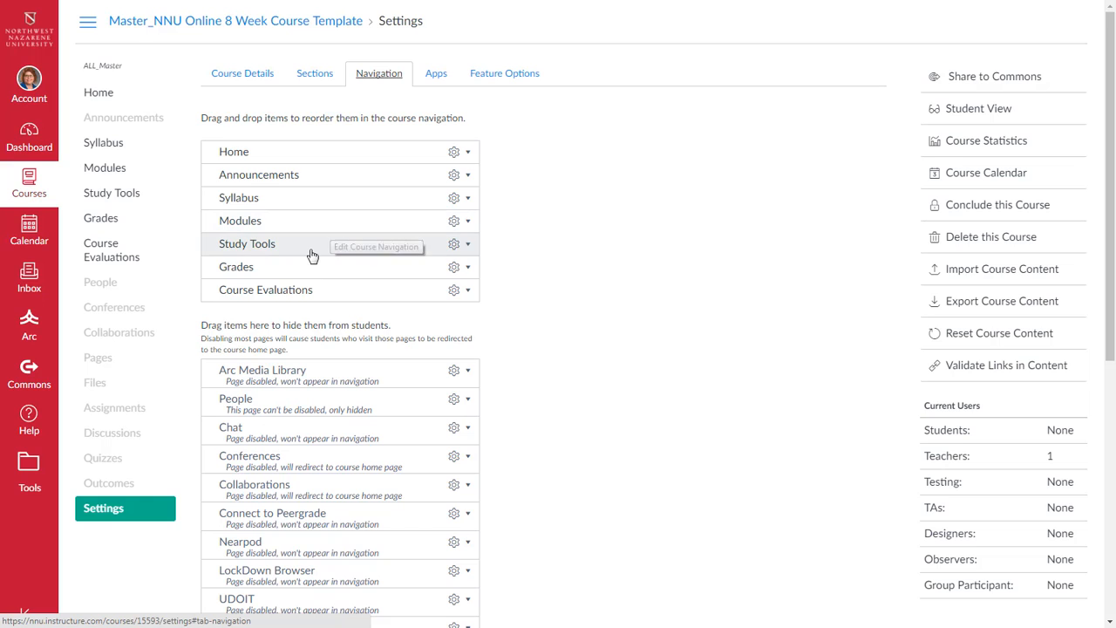
pyautogui.moveTo(303, 255)
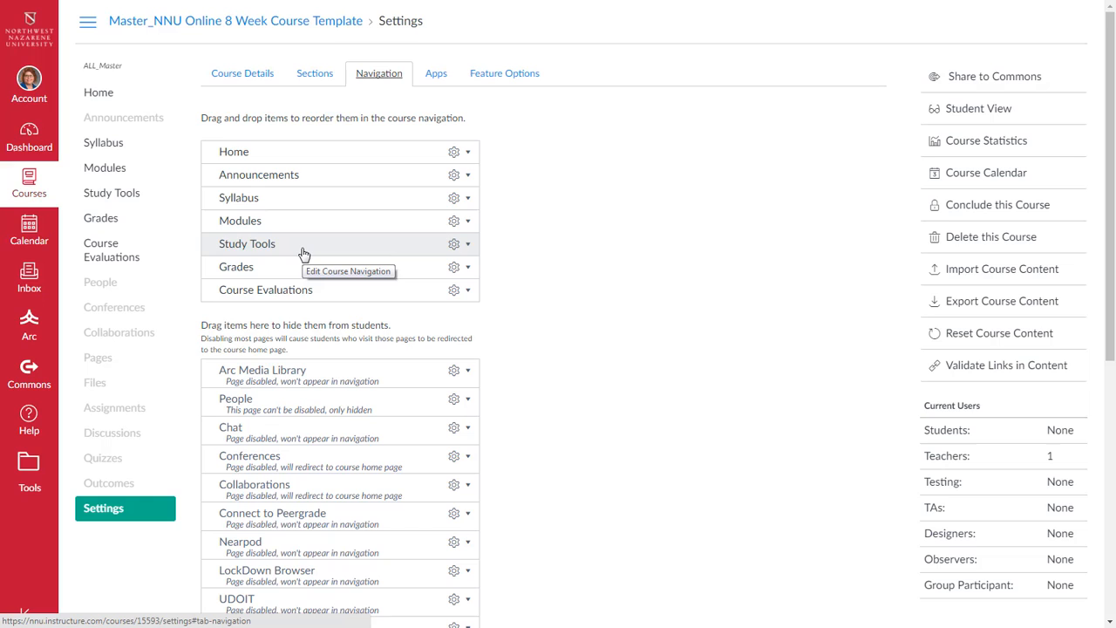
pyautogui.moveTo(299, 286)
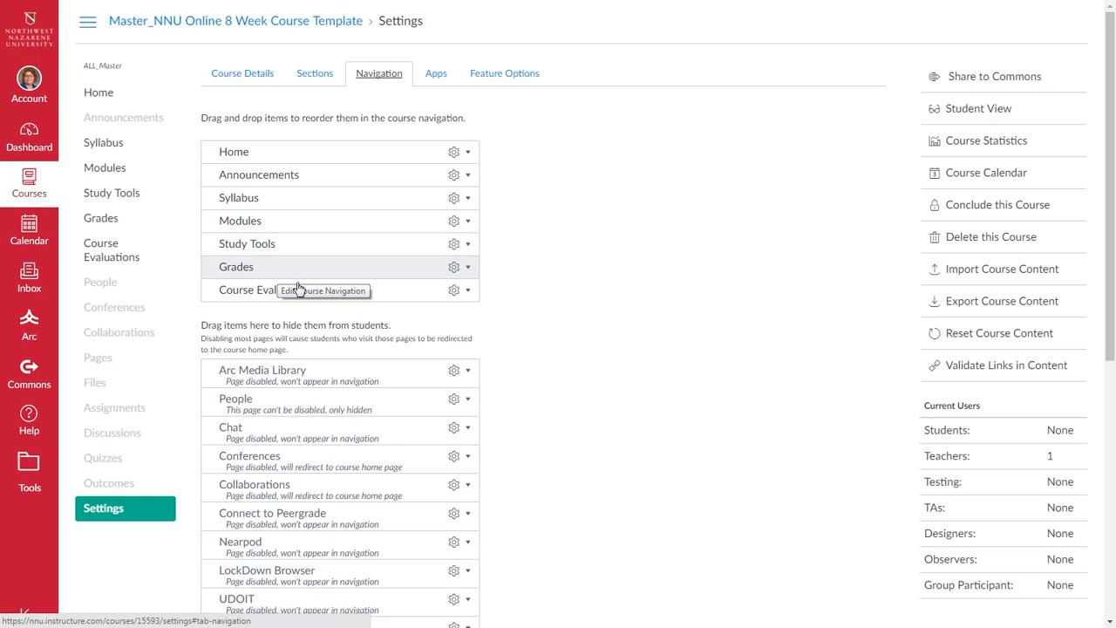
pyautogui.moveTo(340, 297)
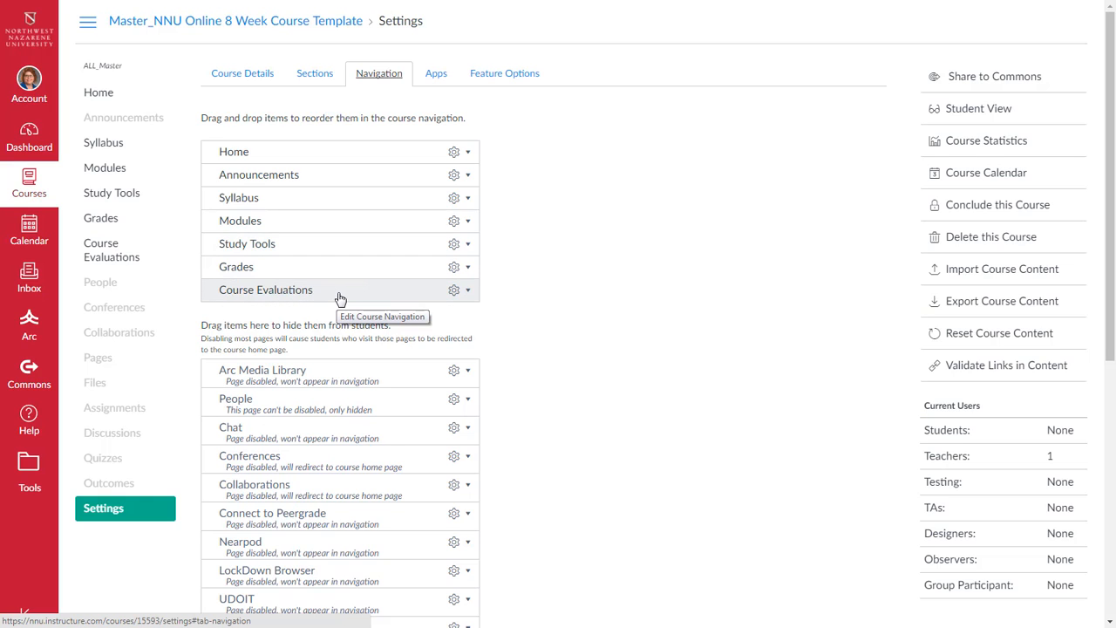
pyautogui.moveTo(454, 244)
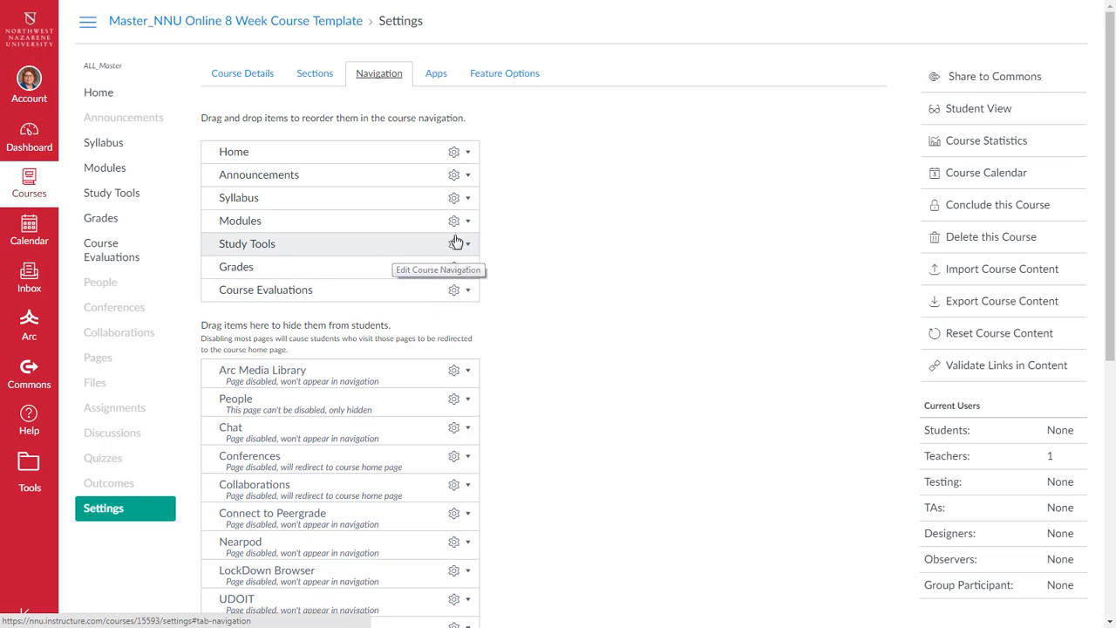
pyautogui.moveTo(510, 241)
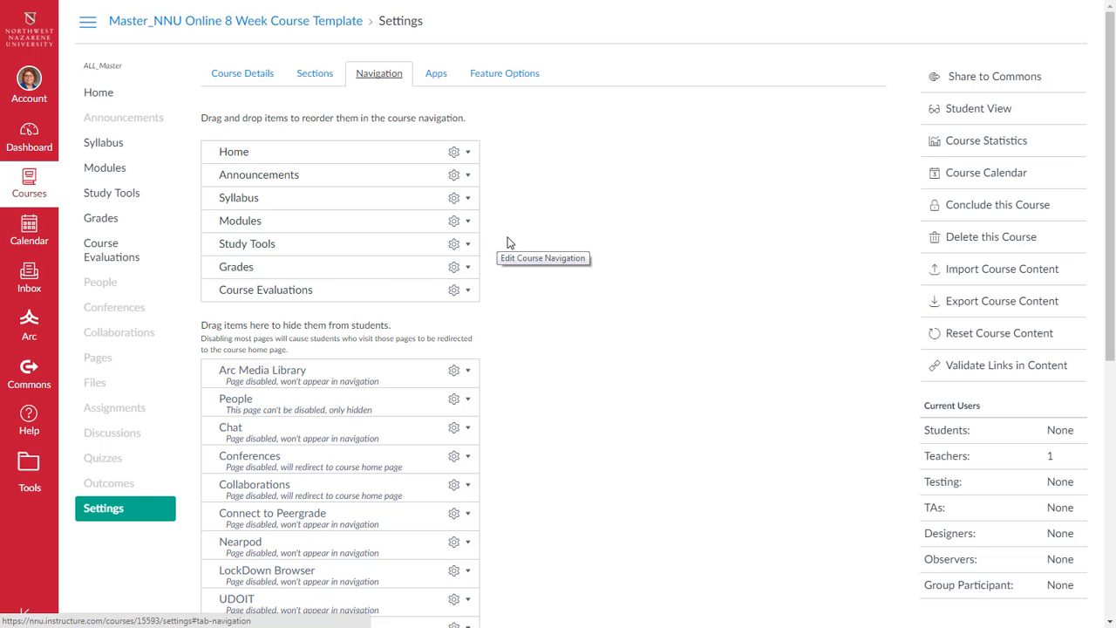
pyautogui.moveTo(558, 213)
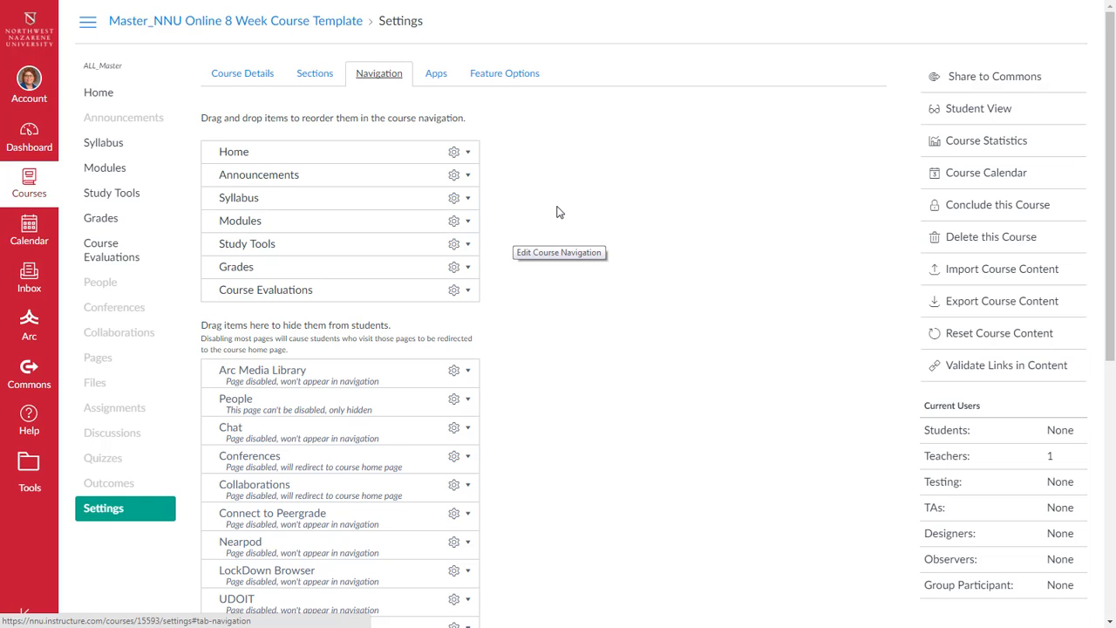
# Show the Study Tools page with the Brainfuse HelpNow academic and collaboration tools
pyautogui.click(112, 192)
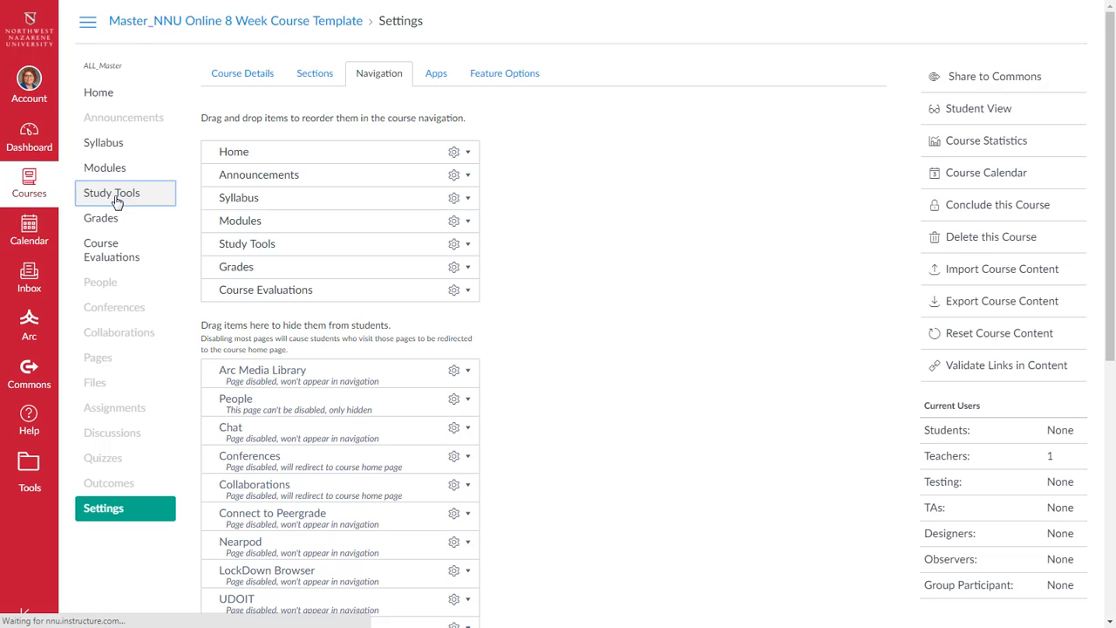
pyautogui.click(111, 192)
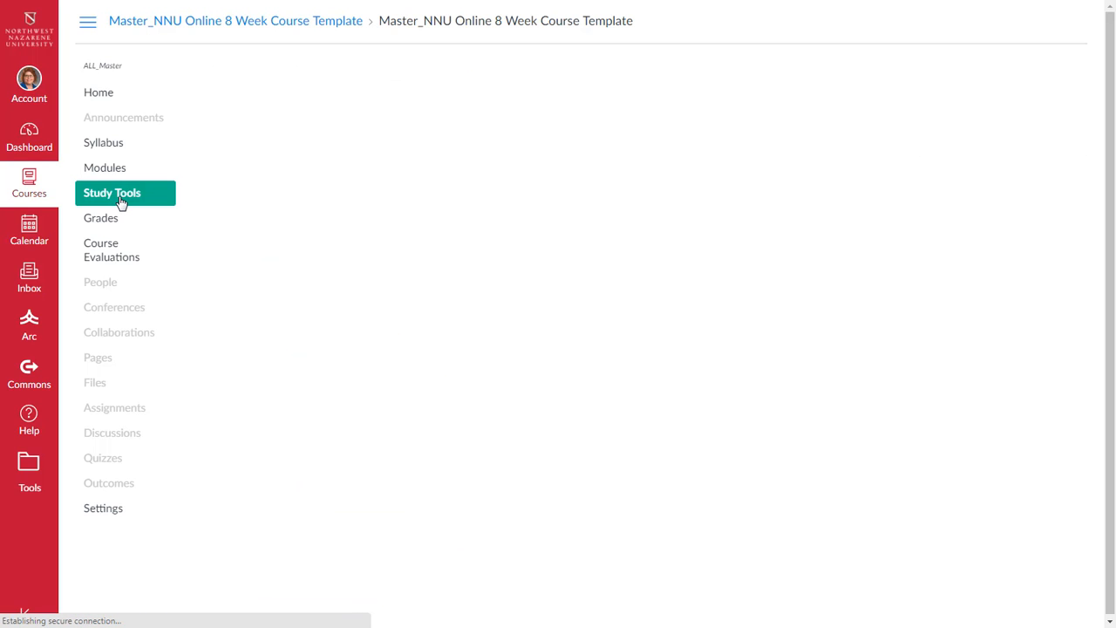
pyautogui.click(112, 192)
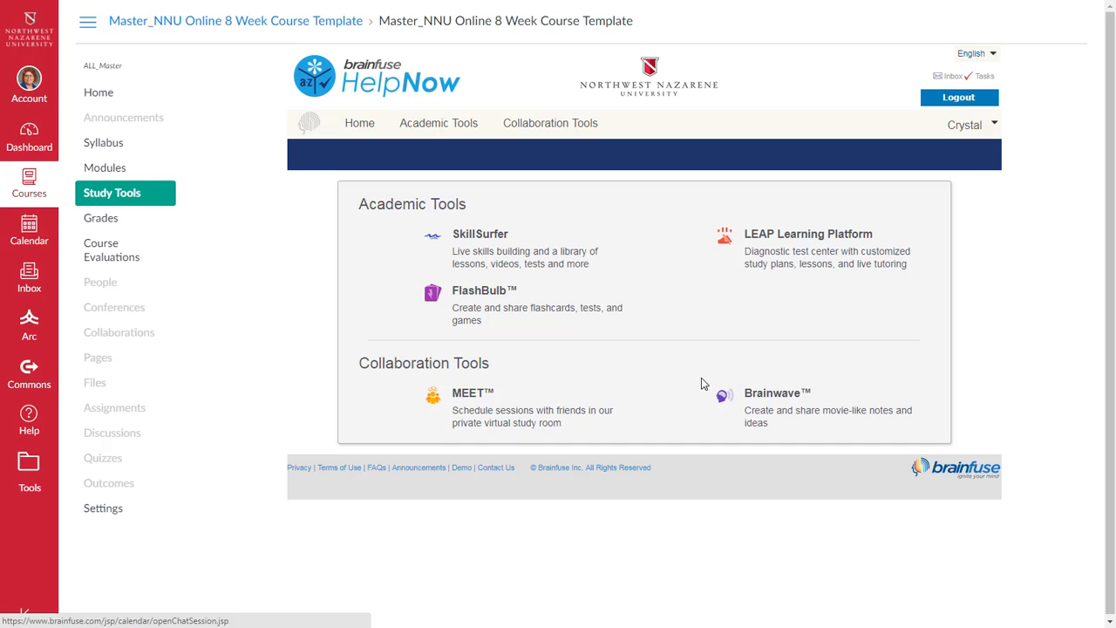
pyautogui.moveTo(667, 262)
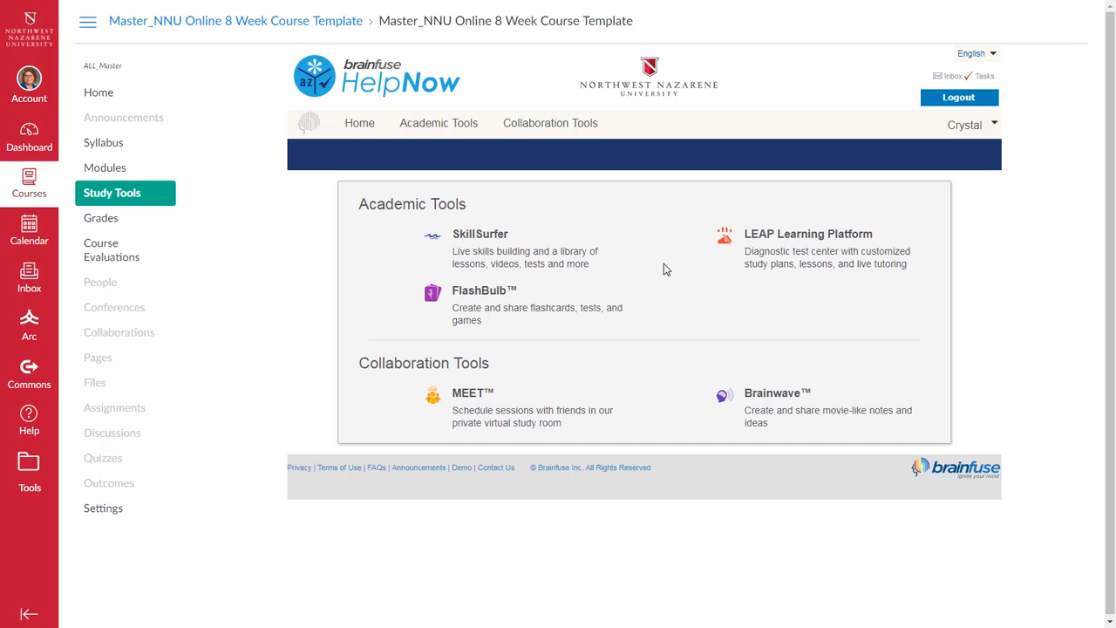
pyautogui.moveTo(600, 277)
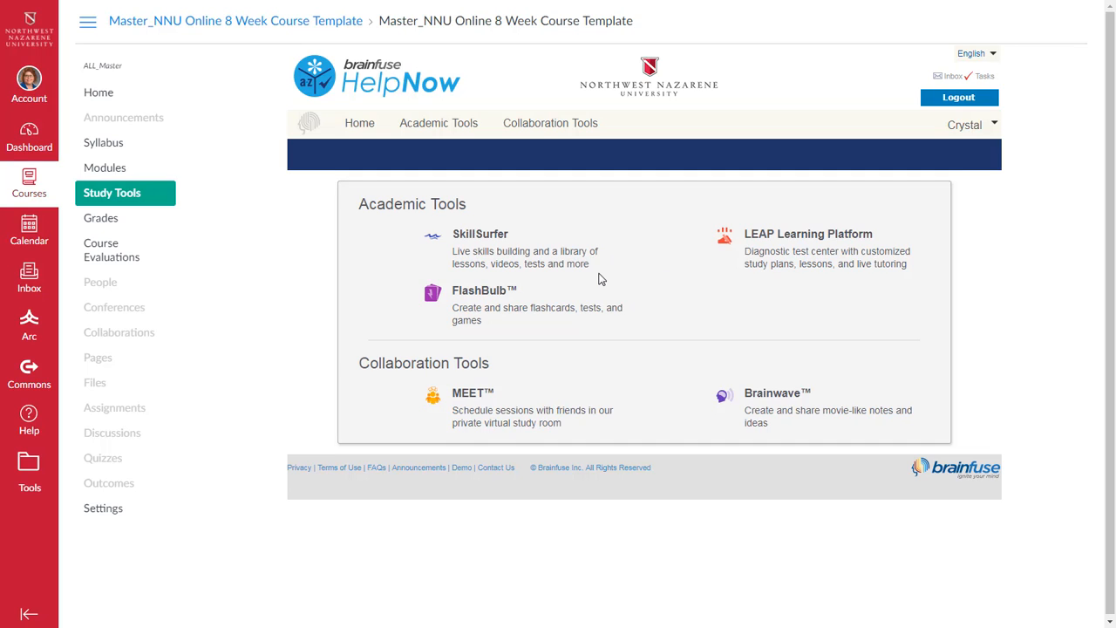
pyautogui.moveTo(600, 251)
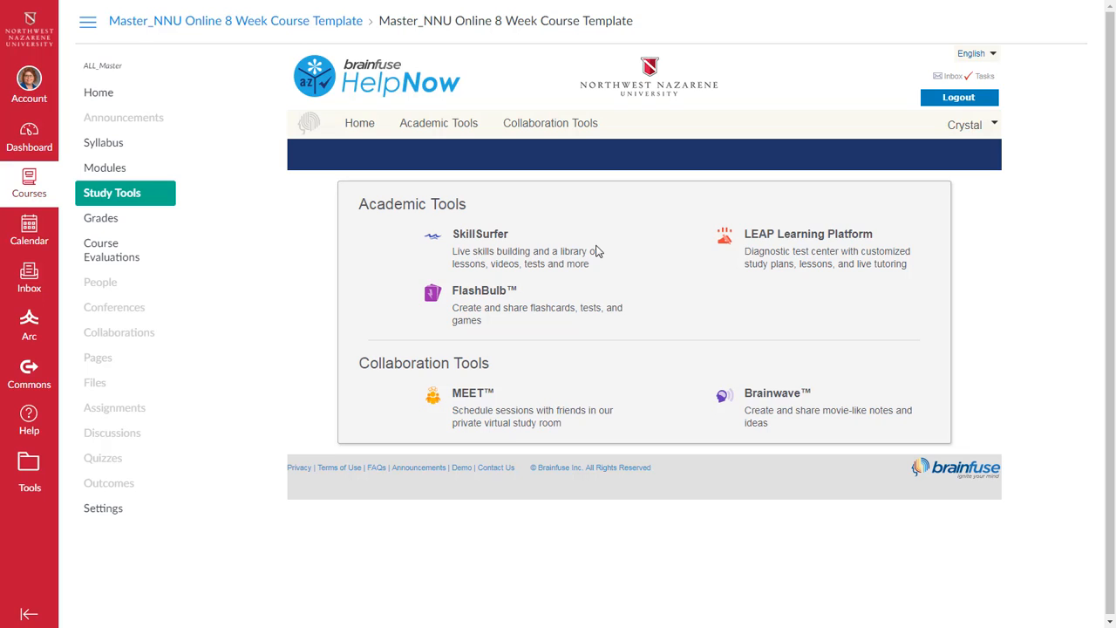
pyautogui.moveTo(576, 241)
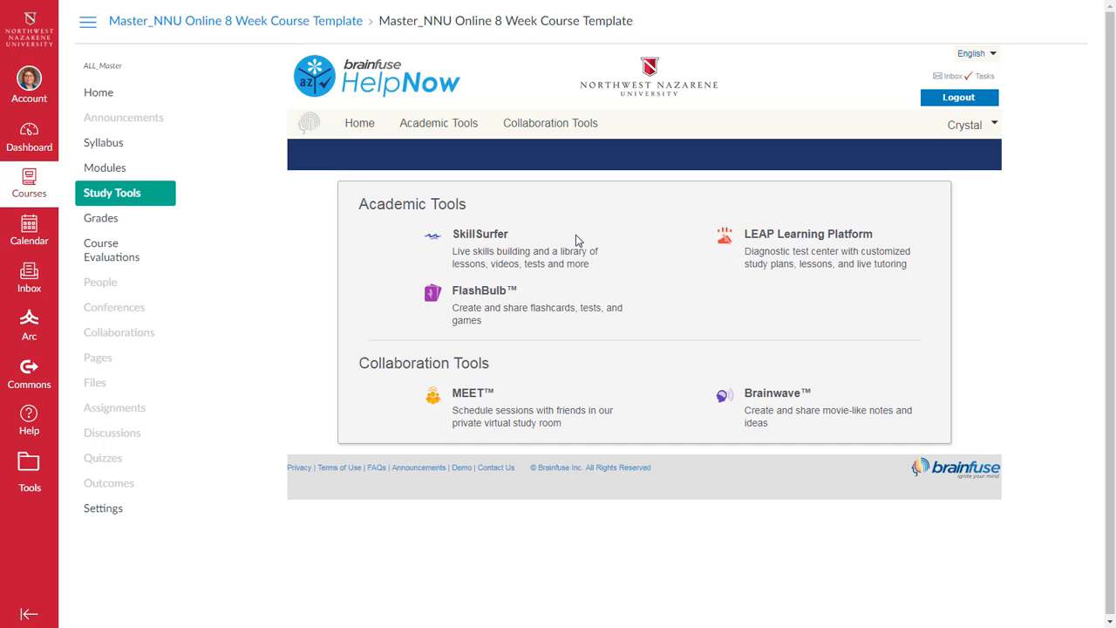
pyautogui.moveTo(376, 71)
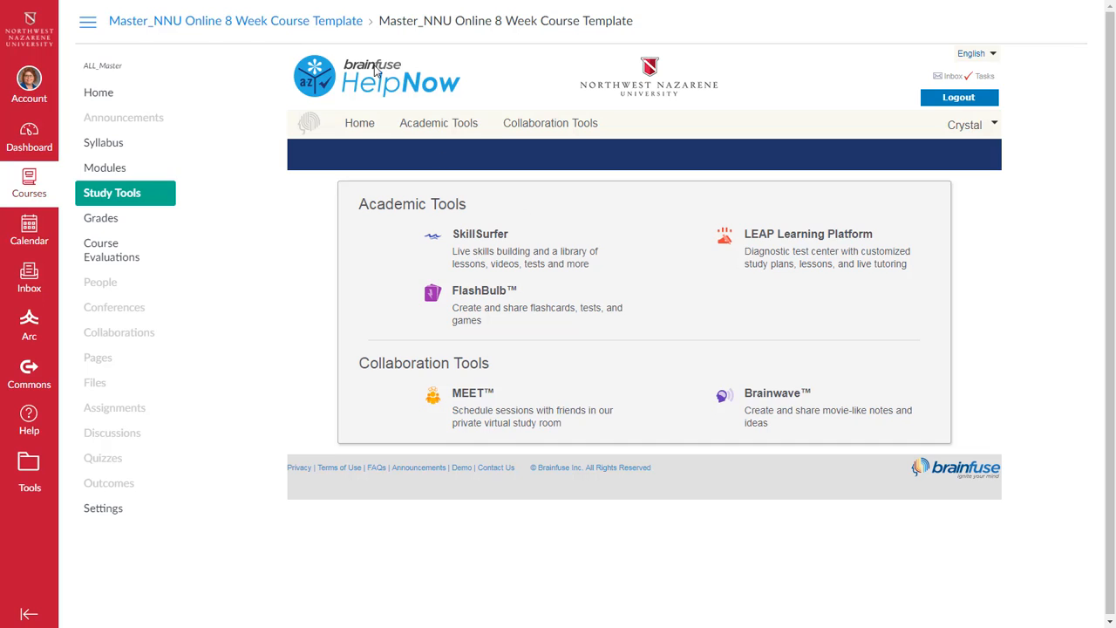
pyautogui.moveTo(300, 375)
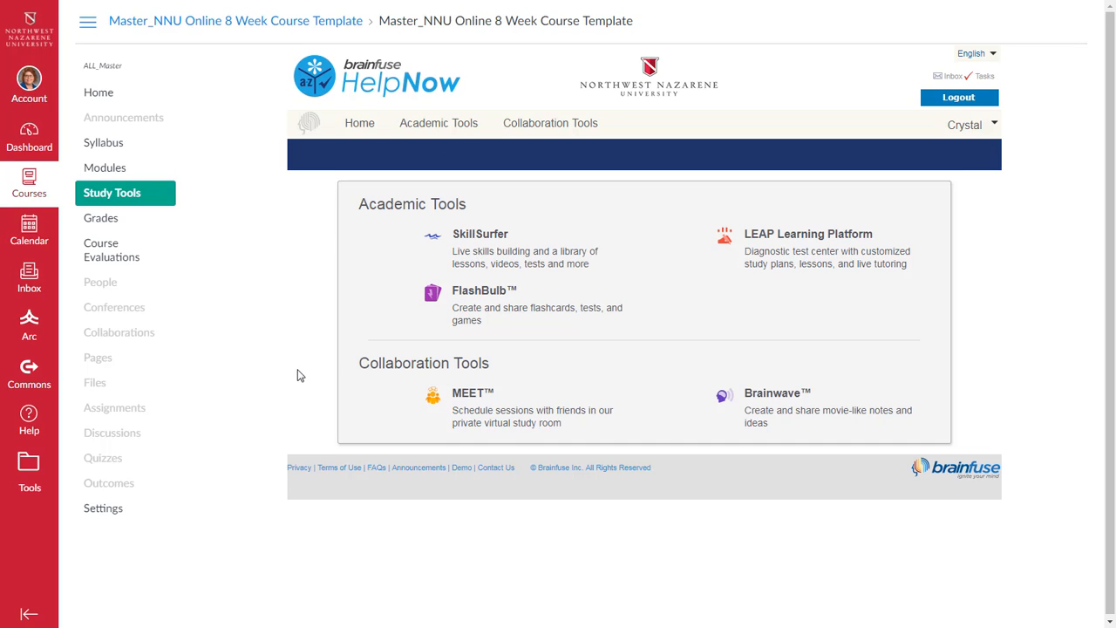
pyautogui.moveTo(270, 391)
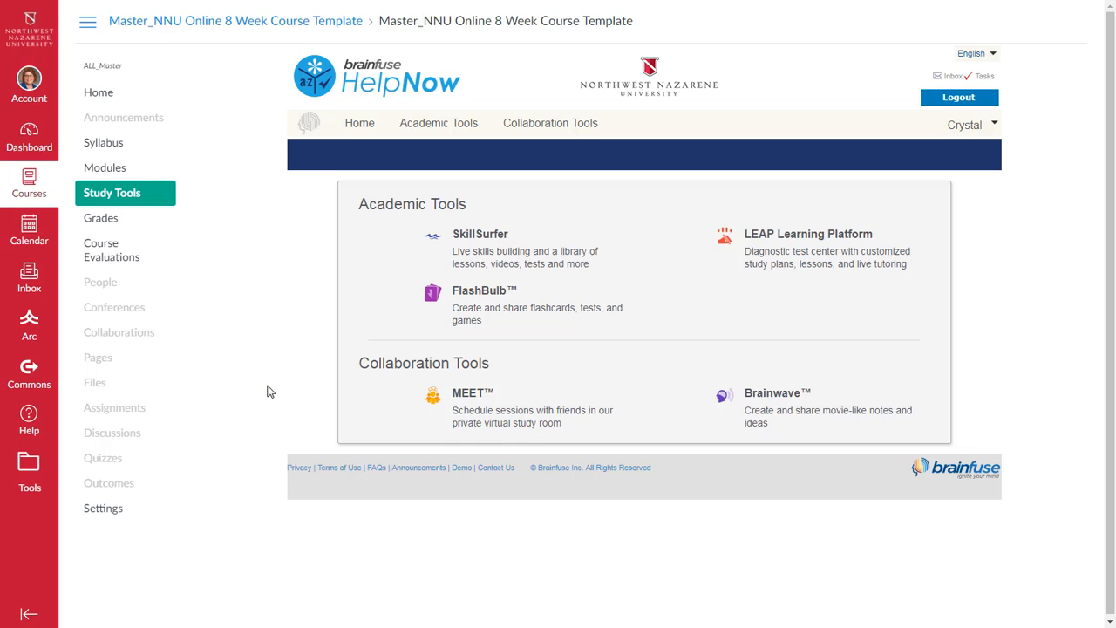
pyautogui.moveTo(239, 335)
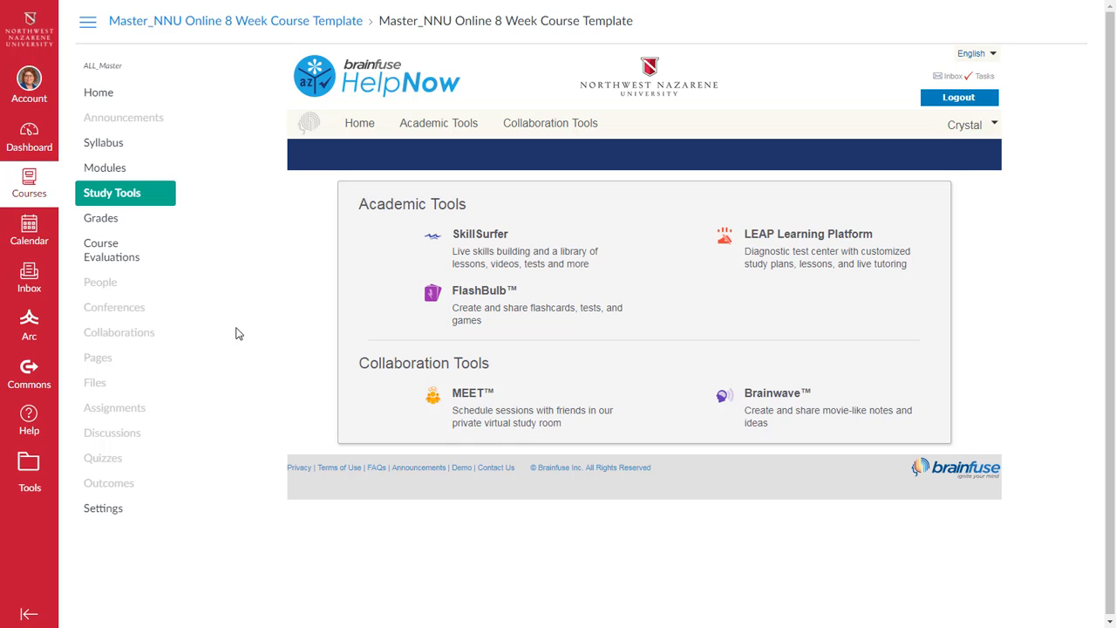
# Return to the Navigation settings and scroll through hidden items like UDOIT and Quizzes
pyautogui.click(103, 507)
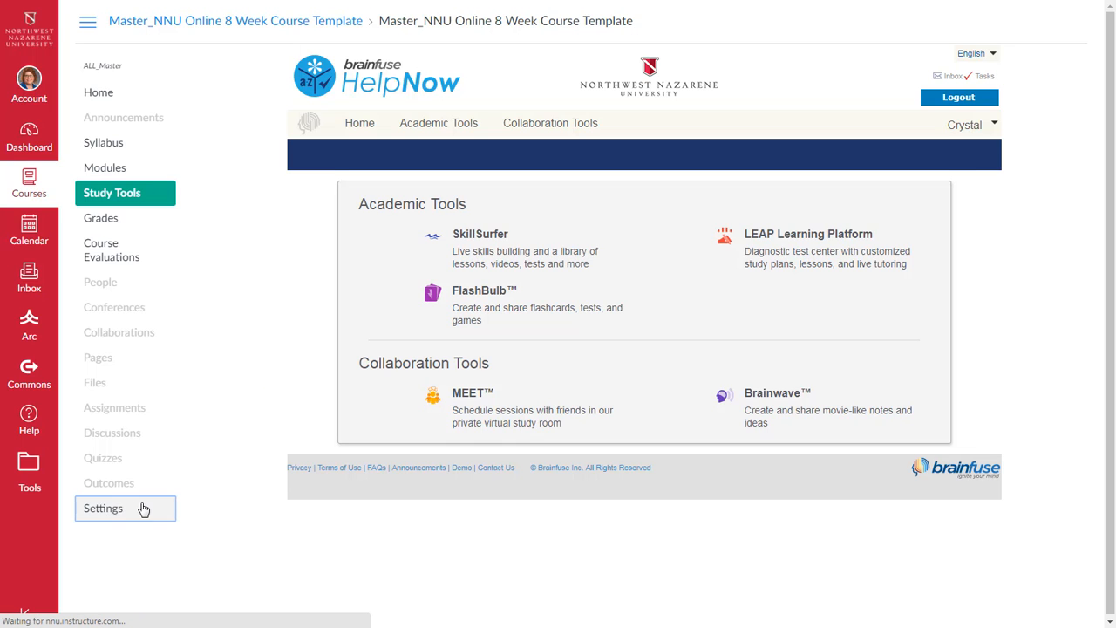
pyautogui.click(103, 508)
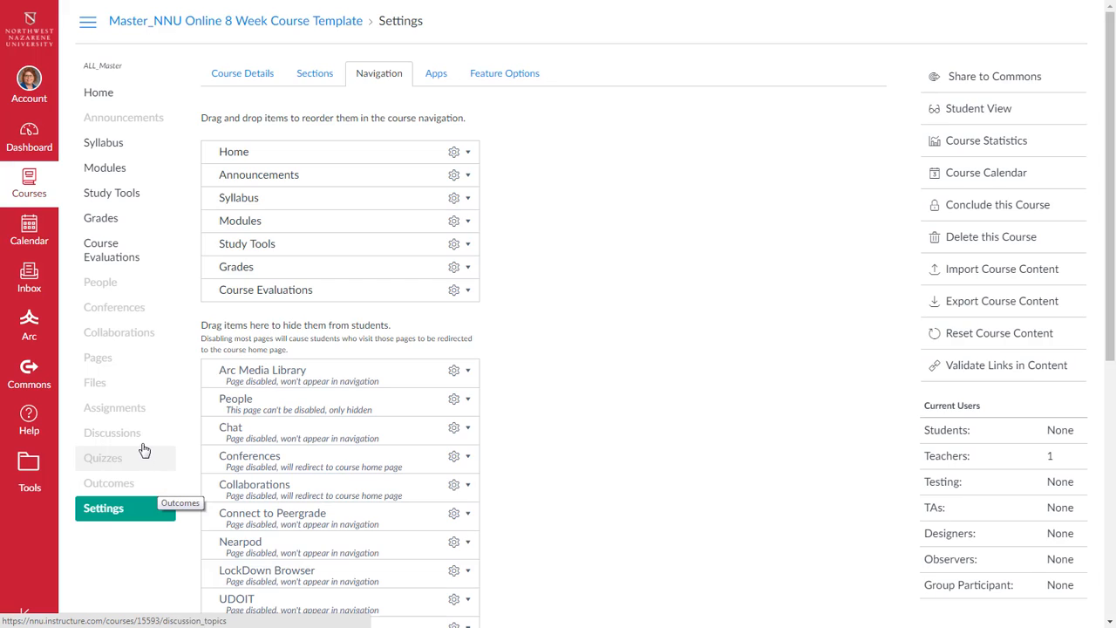
pyautogui.scroll(-3)
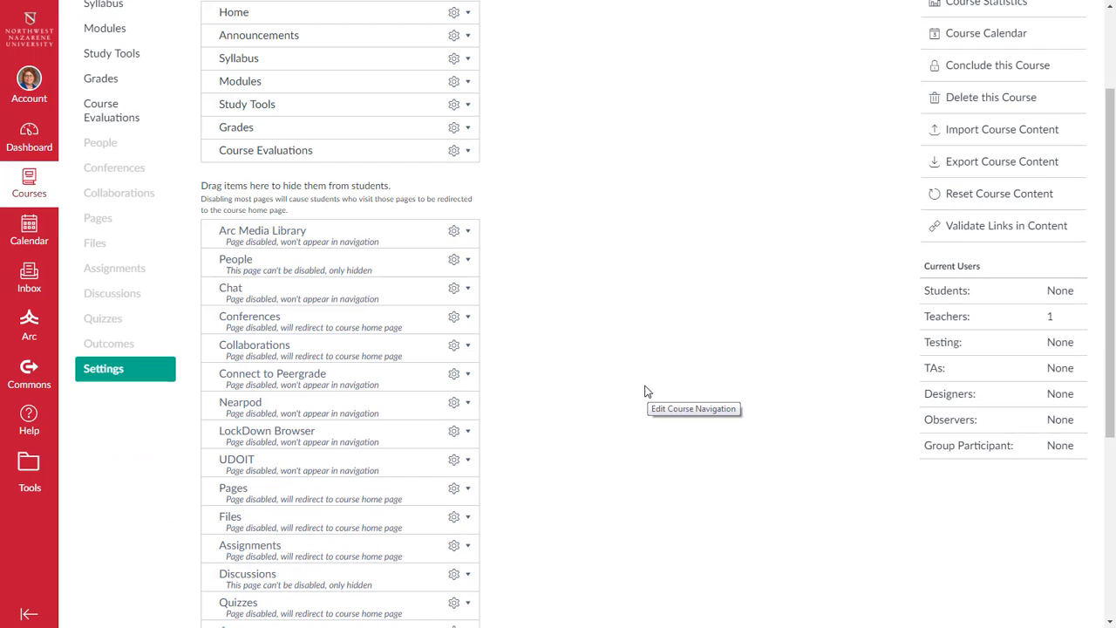
pyautogui.moveTo(541, 287)
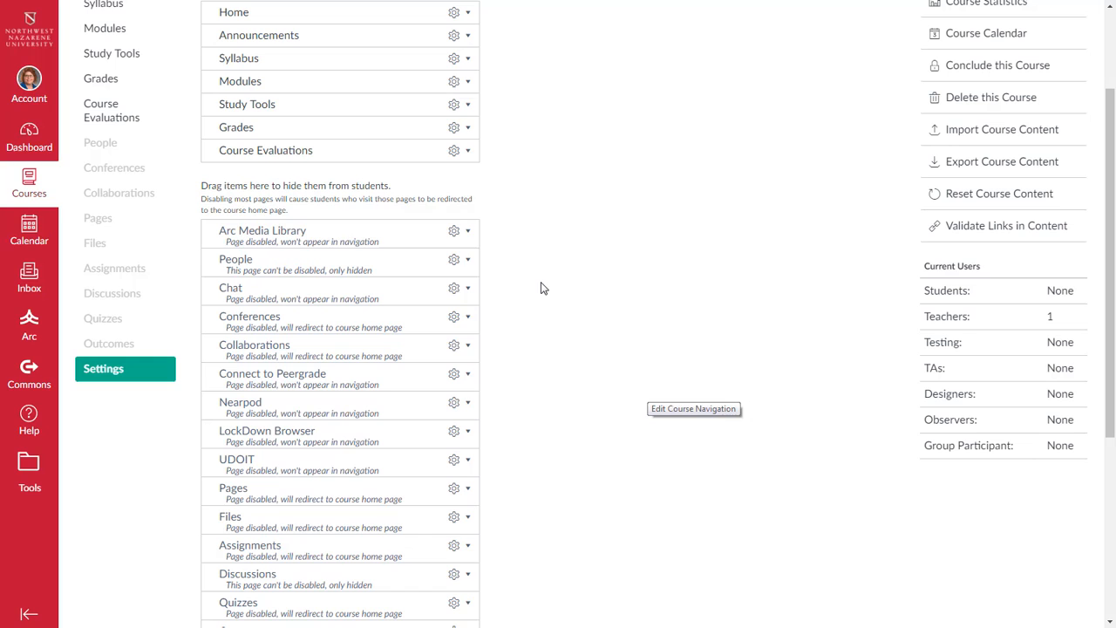
pyautogui.moveTo(209, 235)
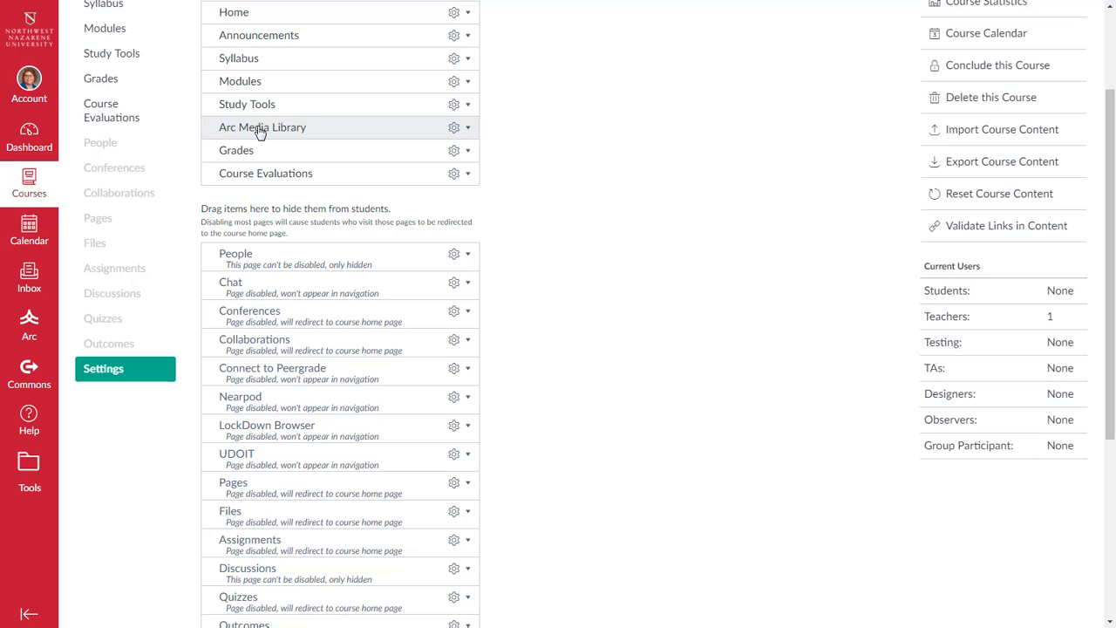
pyautogui.moveTo(326, 137)
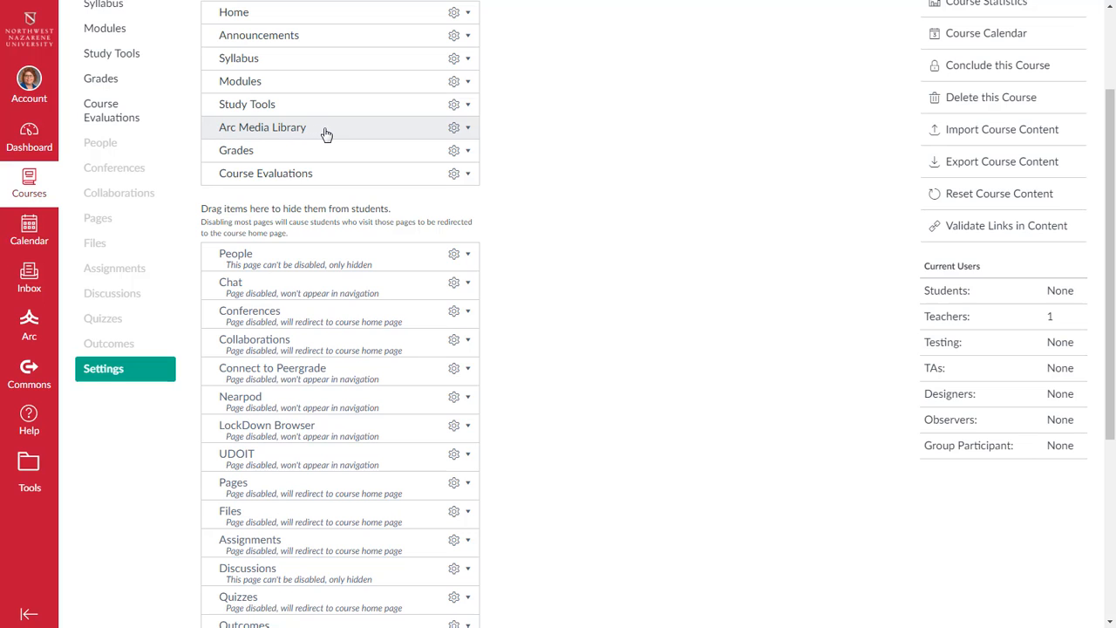
pyautogui.moveTo(251, 139)
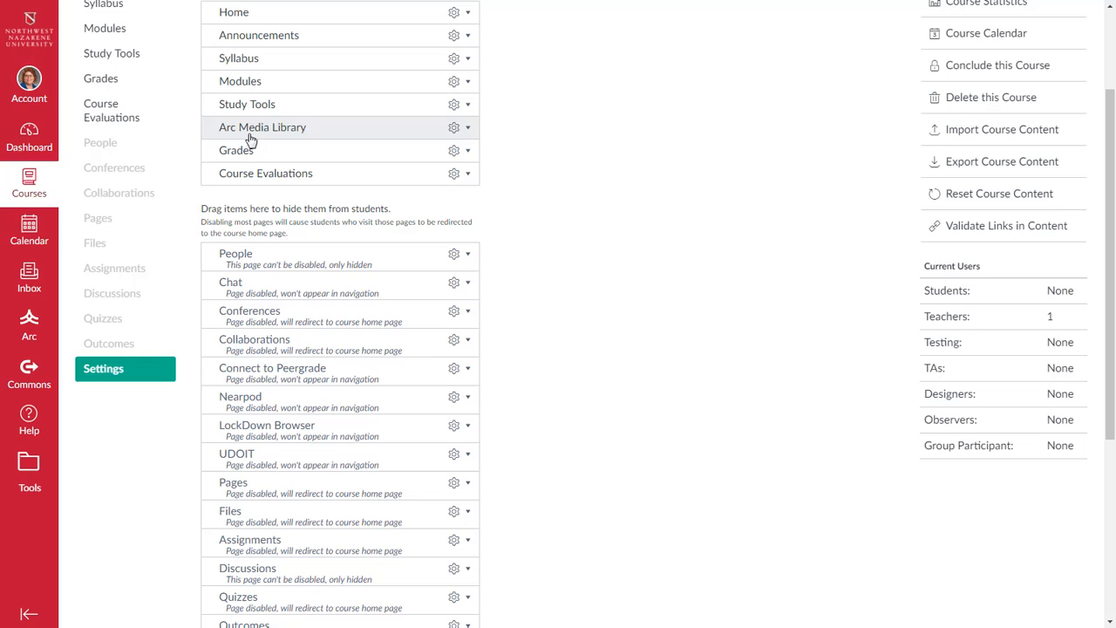
pyautogui.moveTo(209, 321)
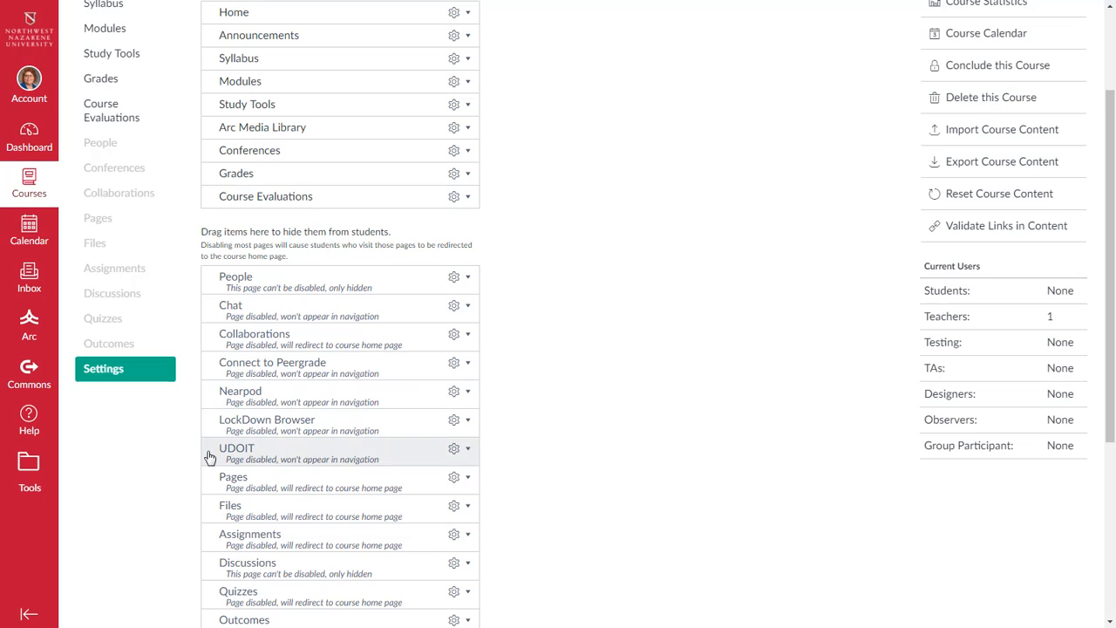
pyautogui.moveTo(178, 183)
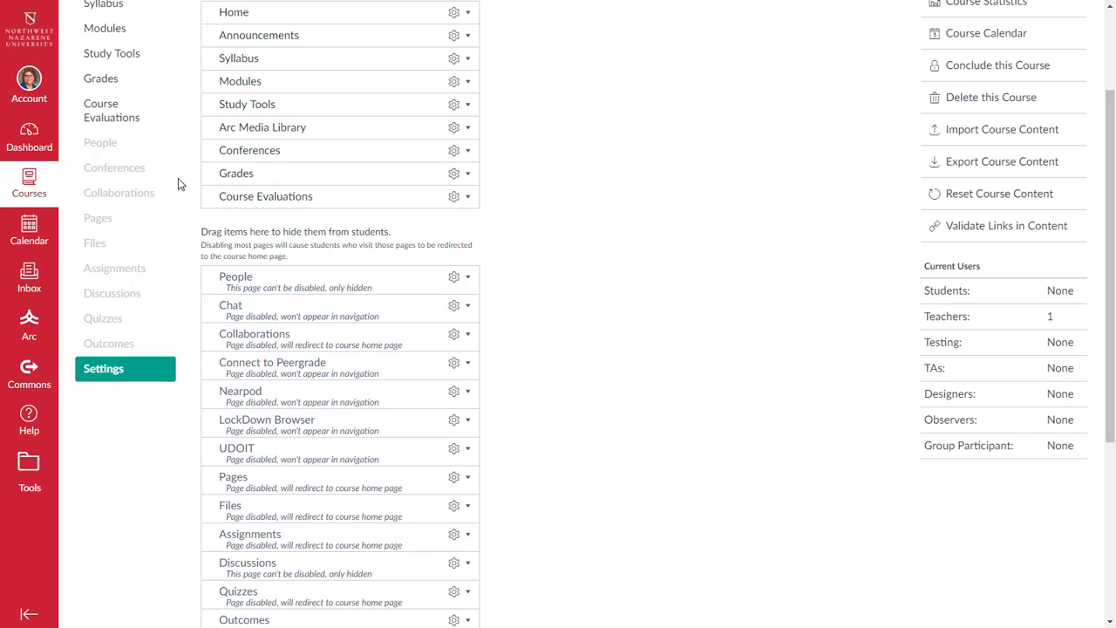